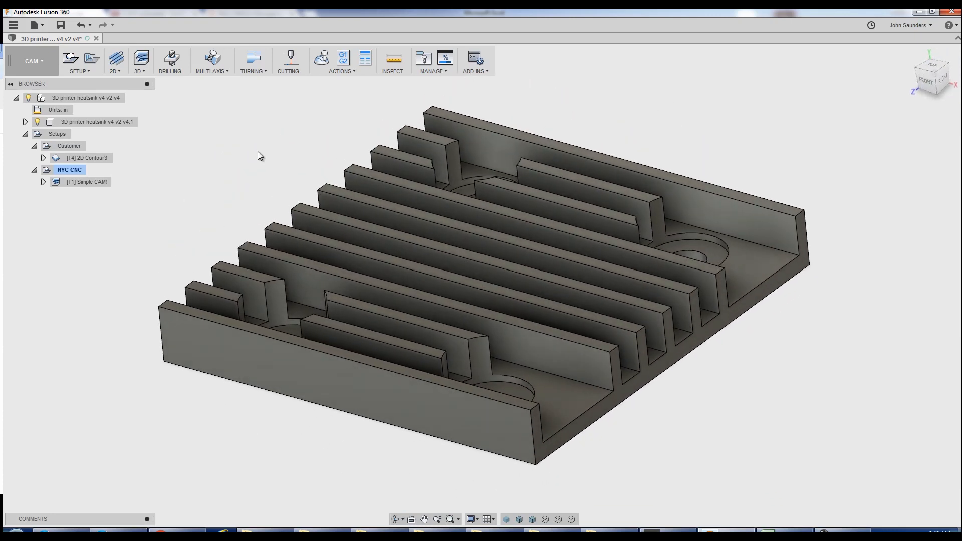
pyautogui.moveTo(180, 157)
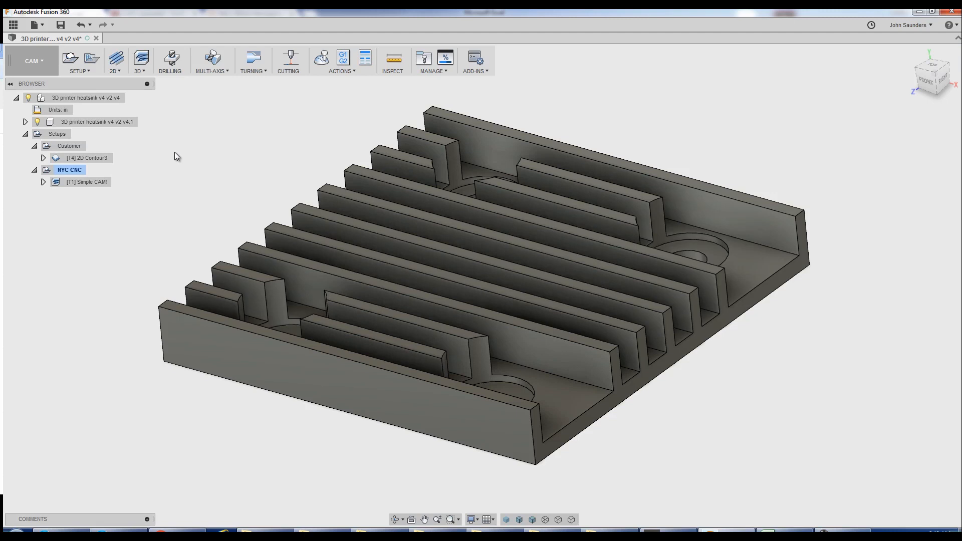
pyautogui.moveTo(180, 186)
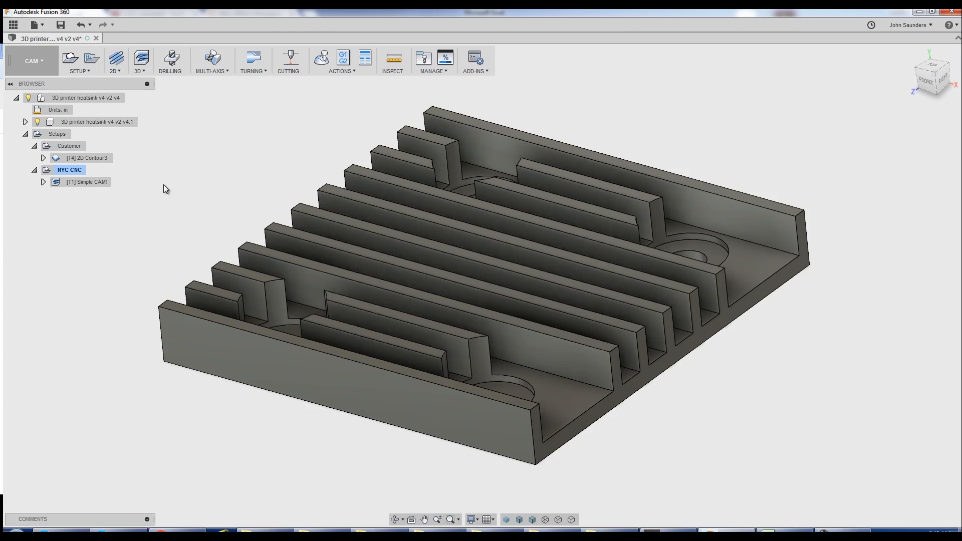
# Review the Simple CAM! and 2D Contour3 toolpaths on the heatsink
pyautogui.click(86, 181)
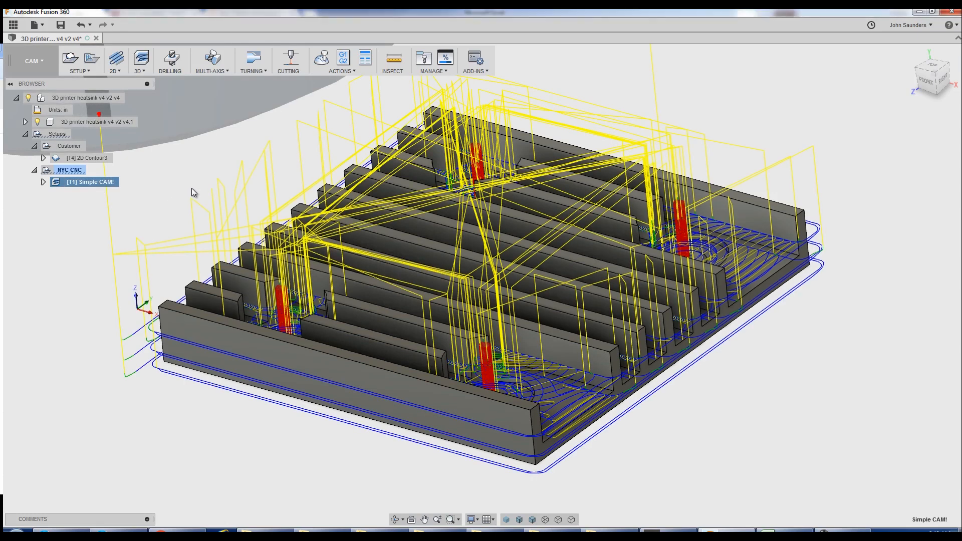
pyautogui.click(90, 157)
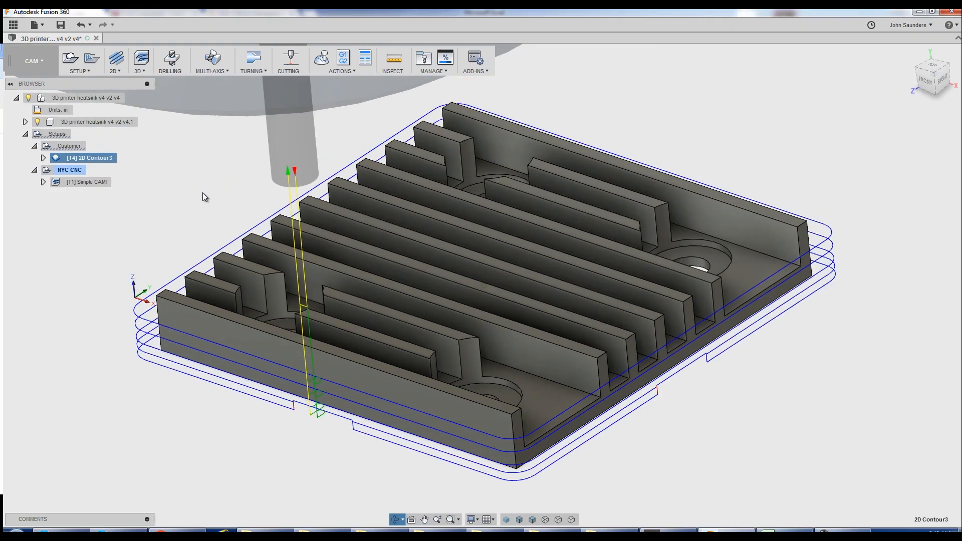
pyautogui.click(87, 182)
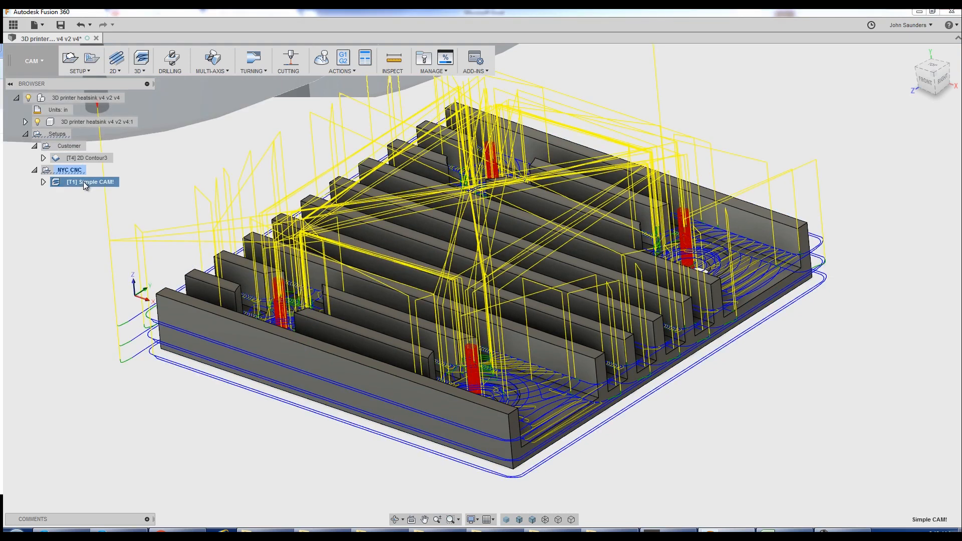
pyautogui.moveTo(211, 189)
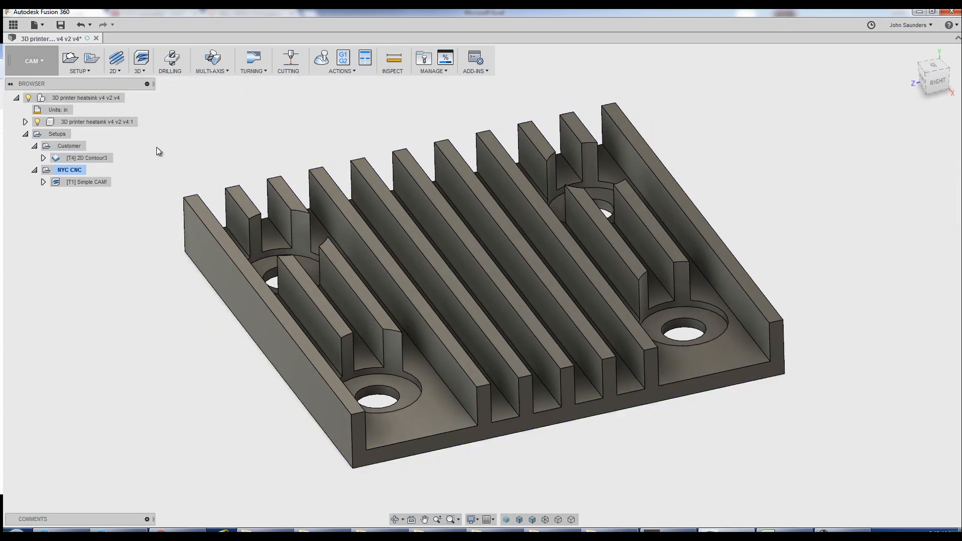
pyautogui.moveTo(135, 89)
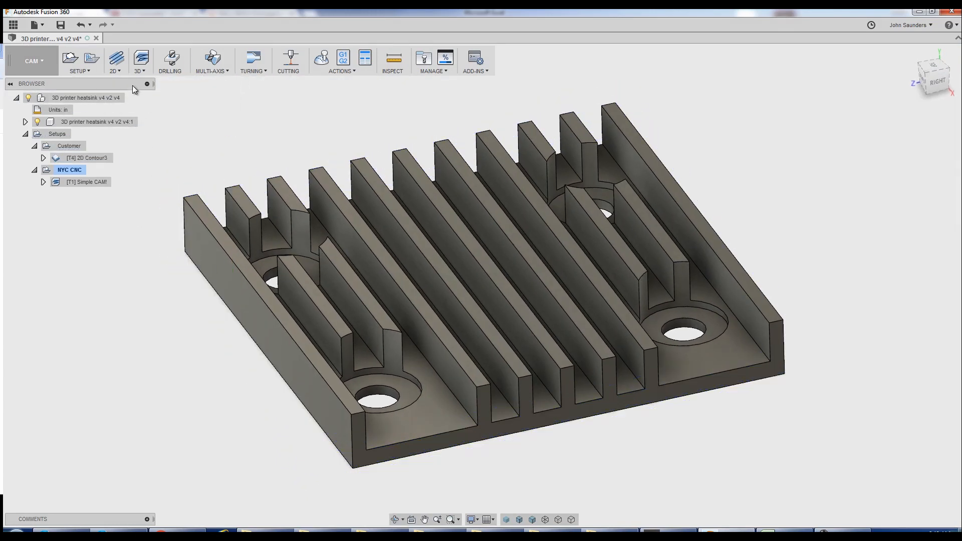
# Browse the 2D and 3D machining operation lists without adding one
pyautogui.click(115, 60)
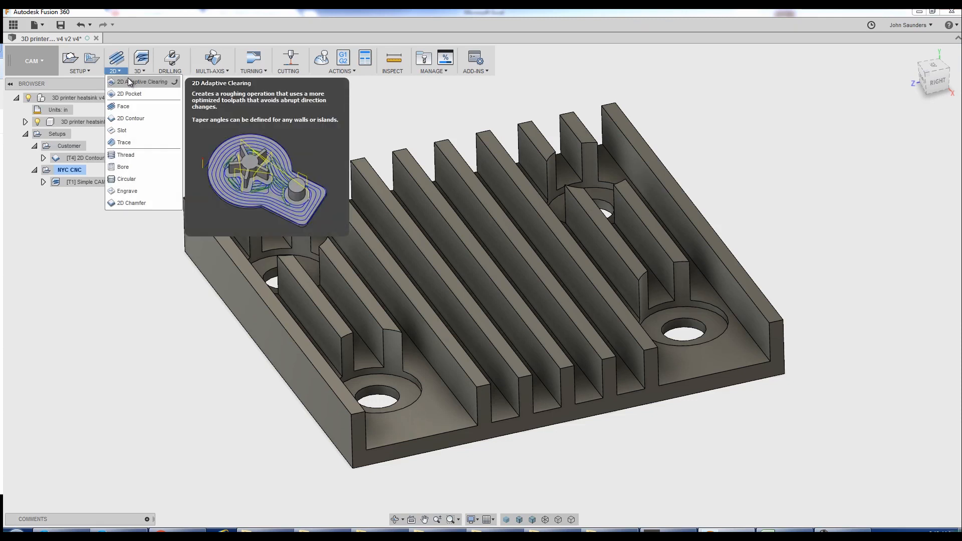
pyautogui.click(138, 58)
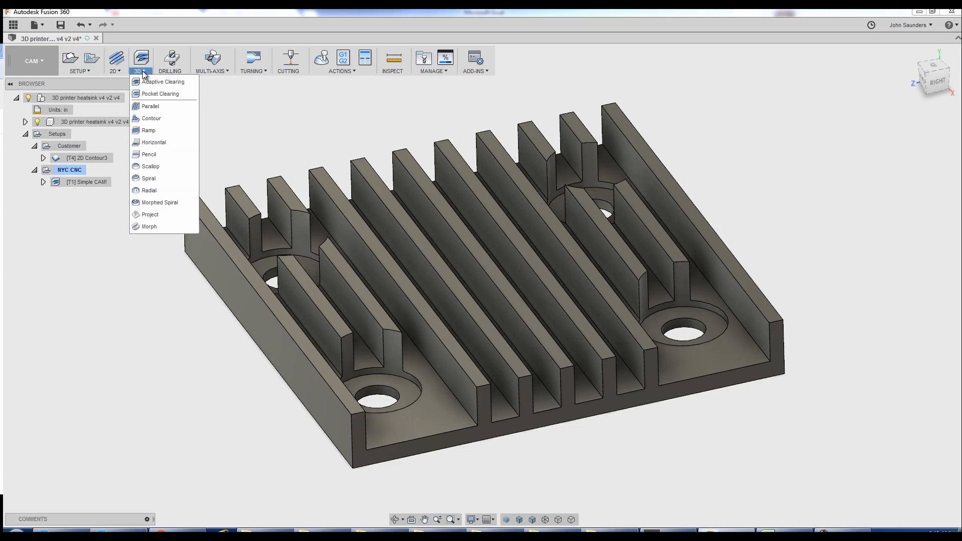
pyautogui.click(109, 299)
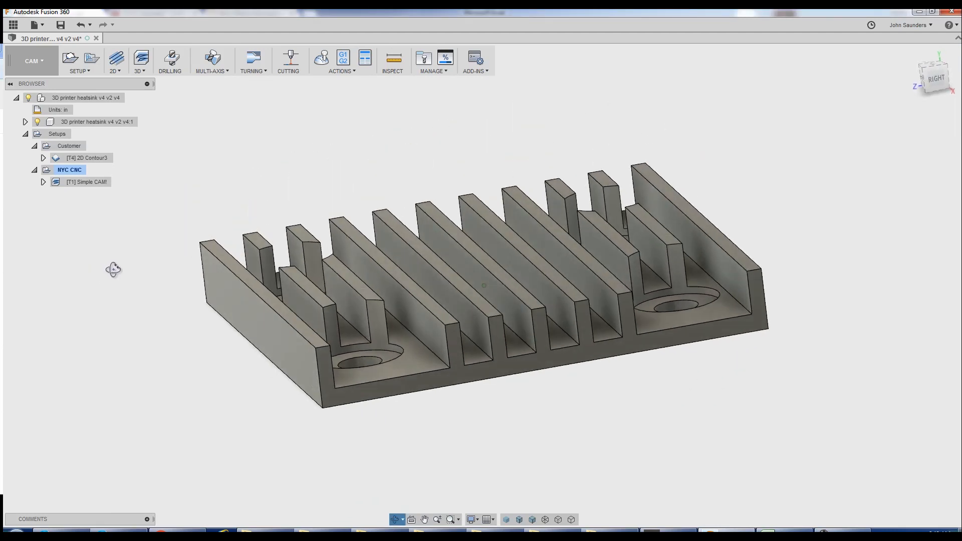
pyautogui.moveTo(479, 283); pyautogui.dragTo(344, 273)
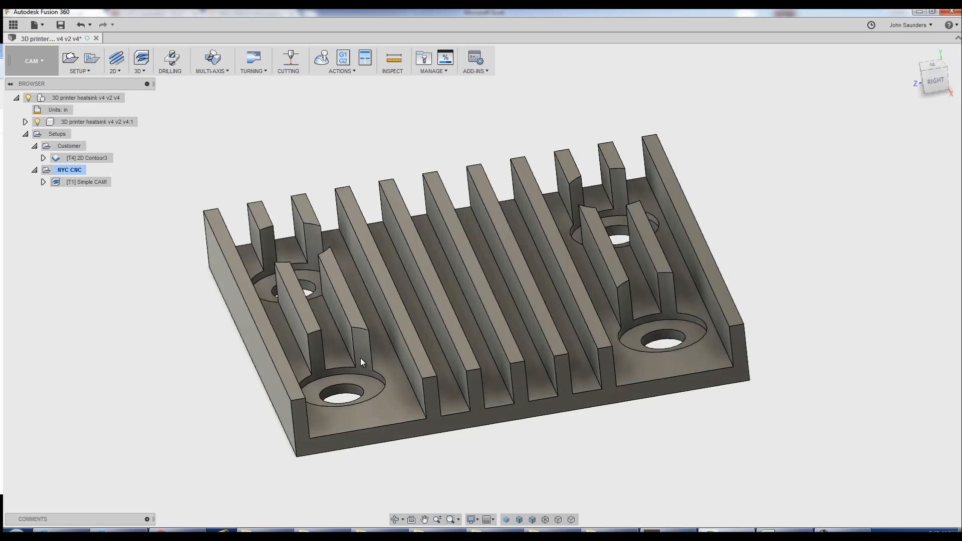
pyautogui.click(138, 59)
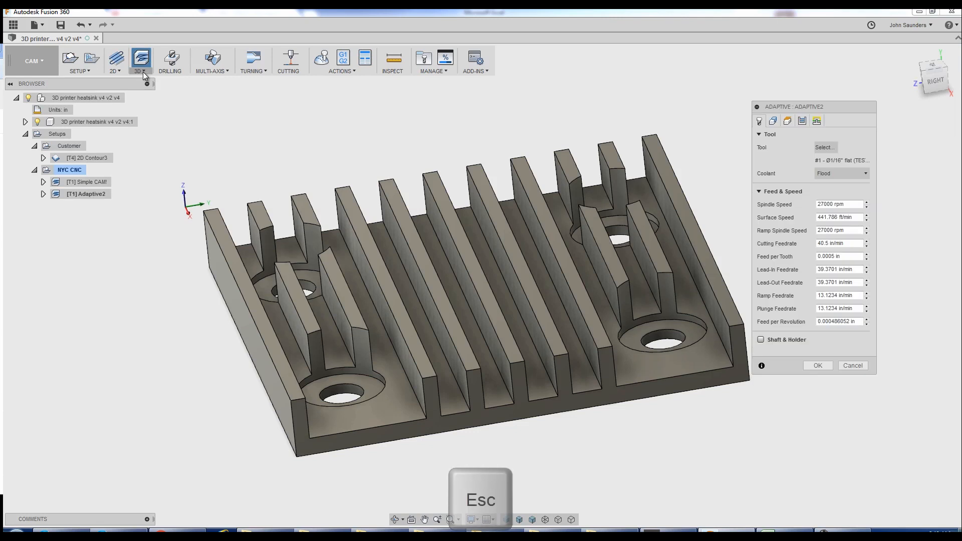
pyautogui.click(140, 61)
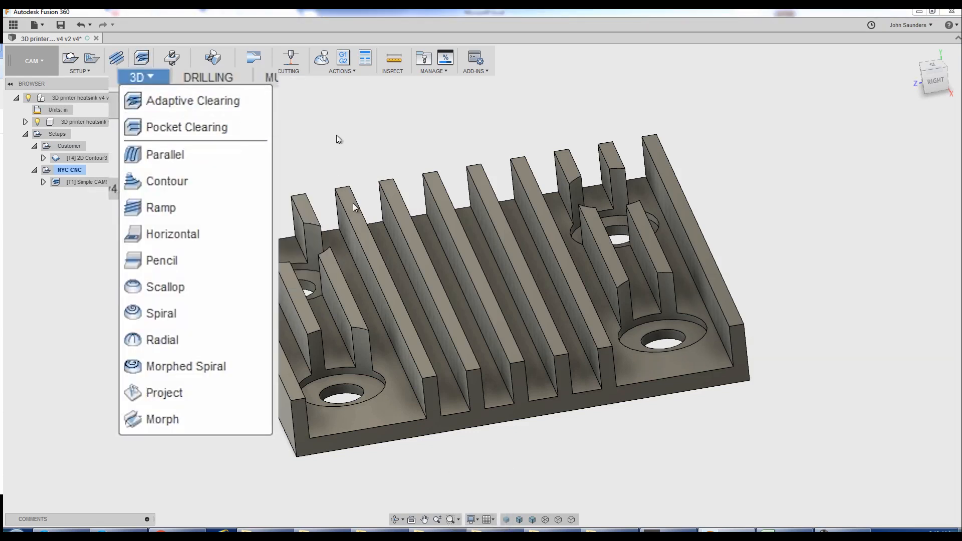
pyautogui.moveTo(324, 153)
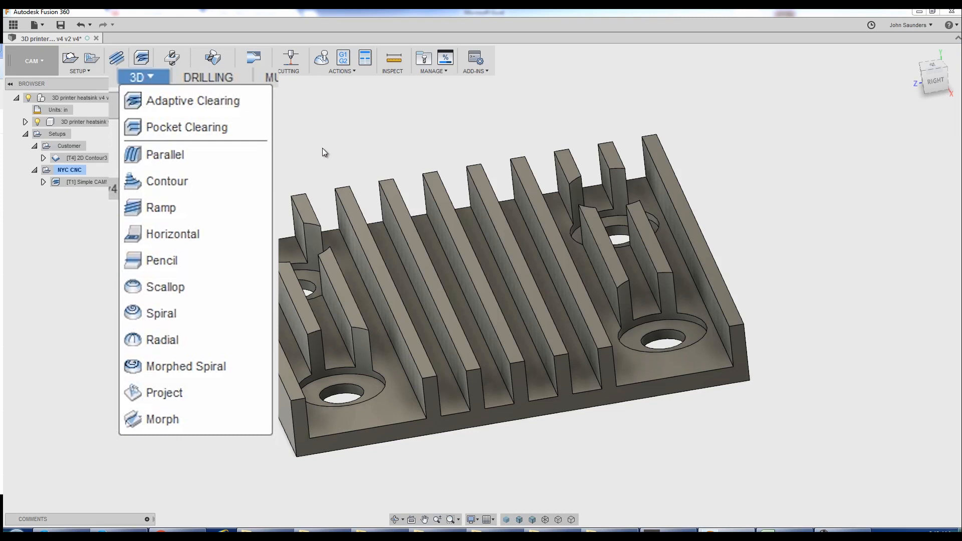
pyautogui.click(113, 60)
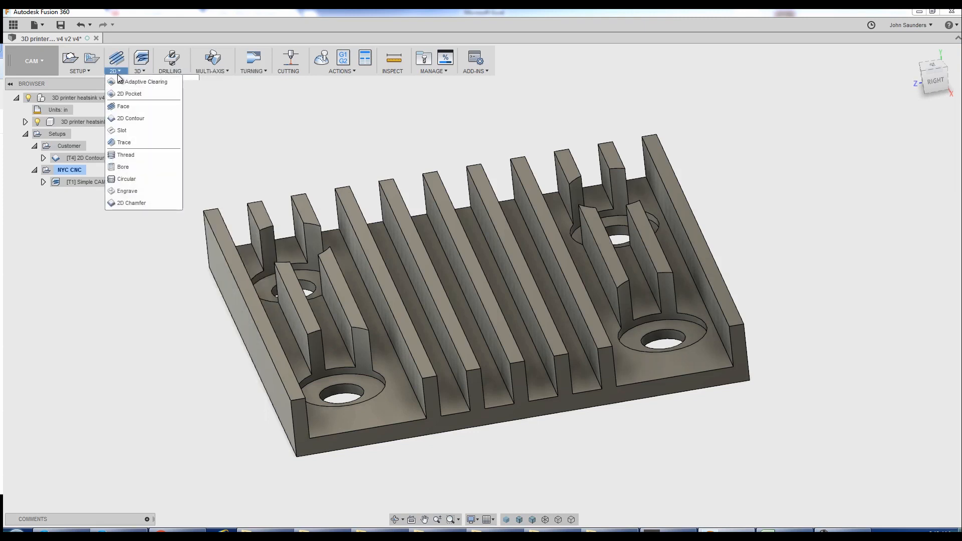
pyautogui.moveTo(142, 81)
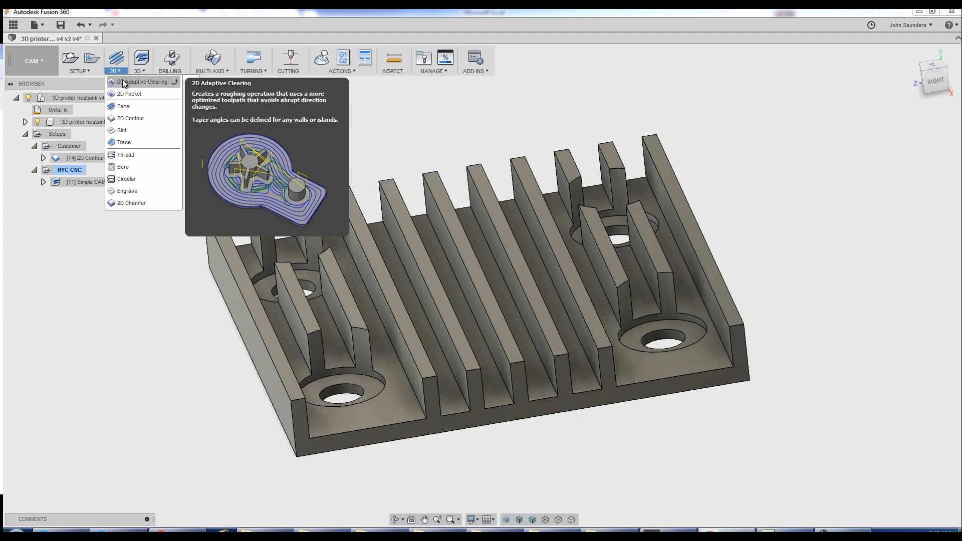
pyautogui.click(261, 390)
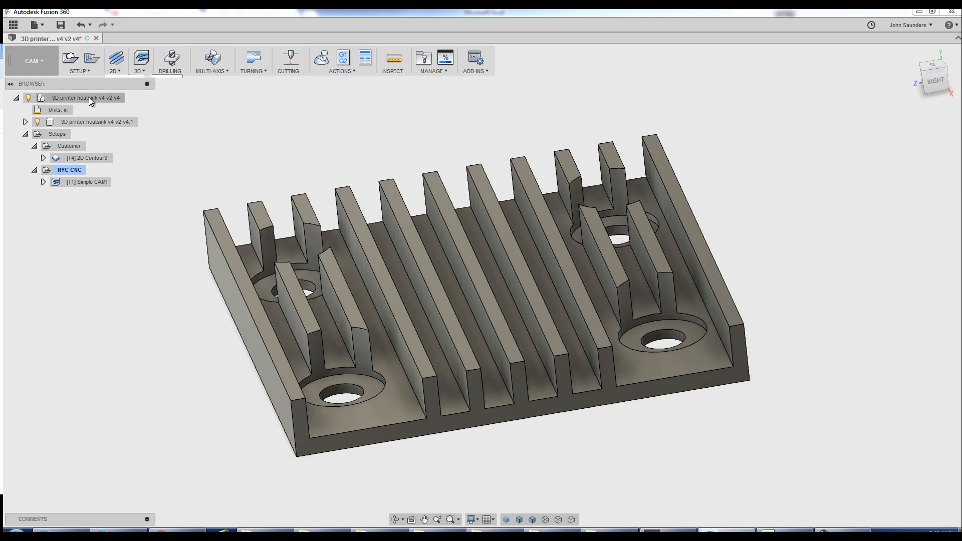
# Duplicate the NYC CNC setup and delete the copied toolpath from NYC CNC (2)
pyautogui.click(69, 170)
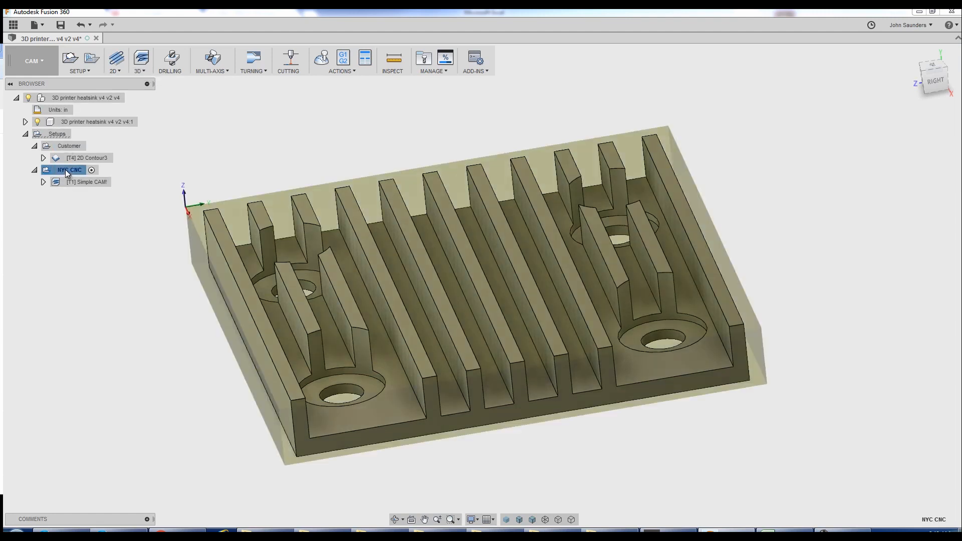
pyautogui.rightClick(67, 171)
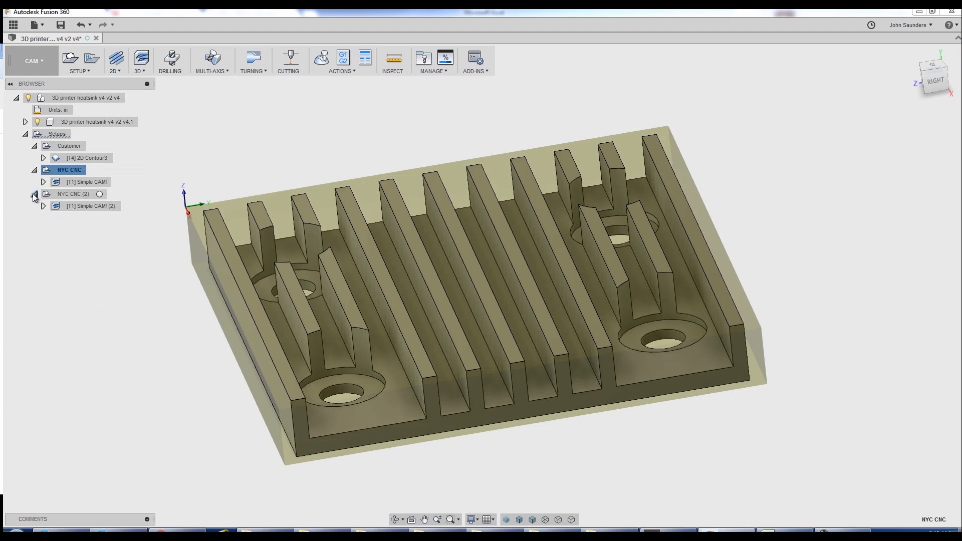
pyautogui.click(34, 195)
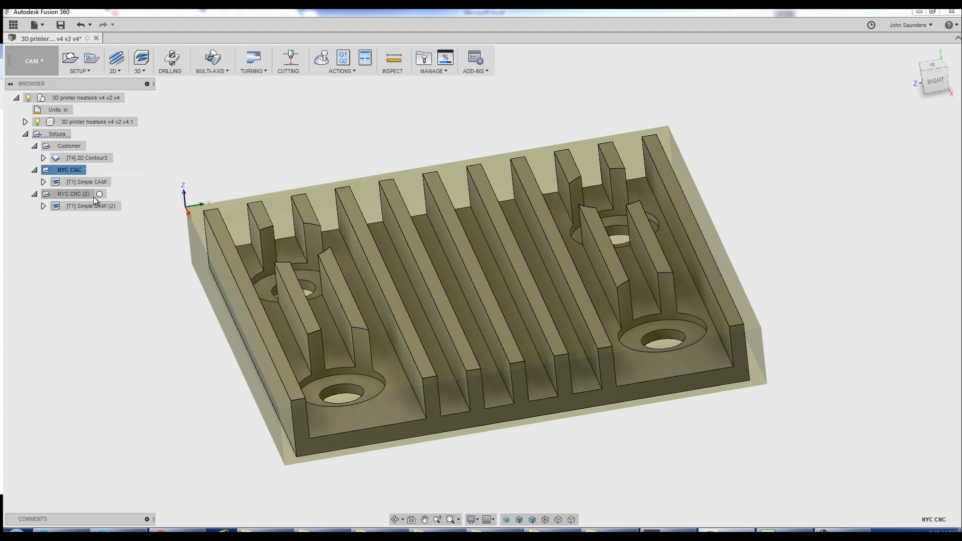
pyautogui.click(72, 194)
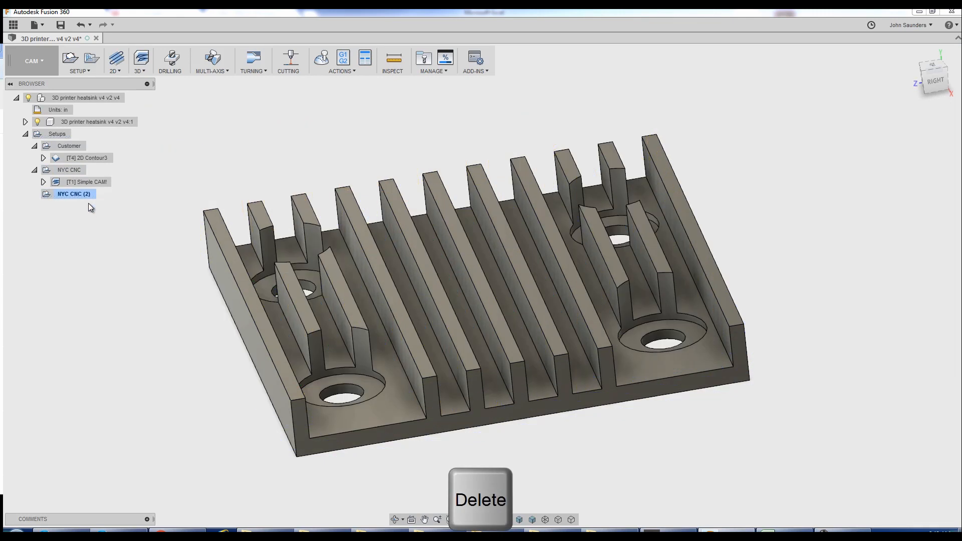
pyautogui.click(138, 58)
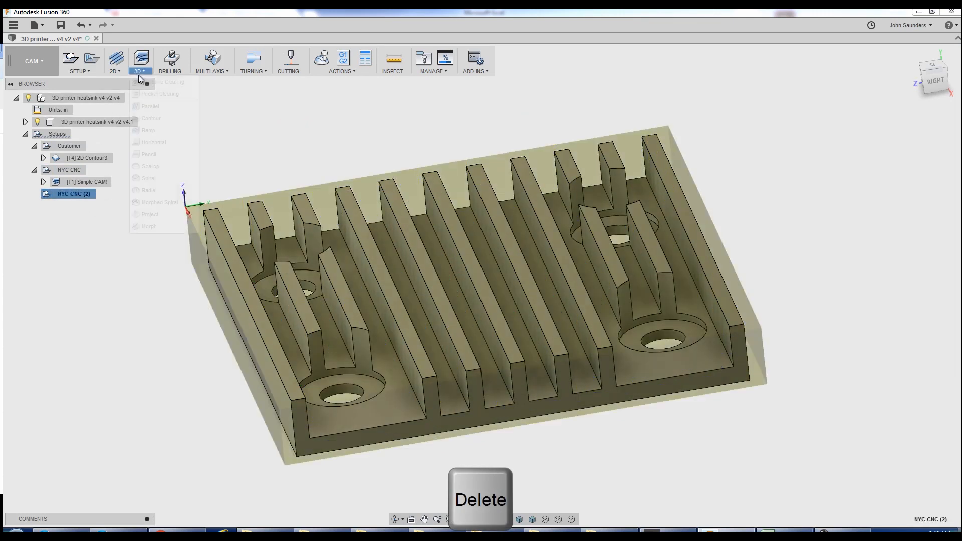
# Add a 3D Adaptive Clearing operation Adaptive3 to NYC CNC (2) and display its toolpath
pyautogui.click(140, 61)
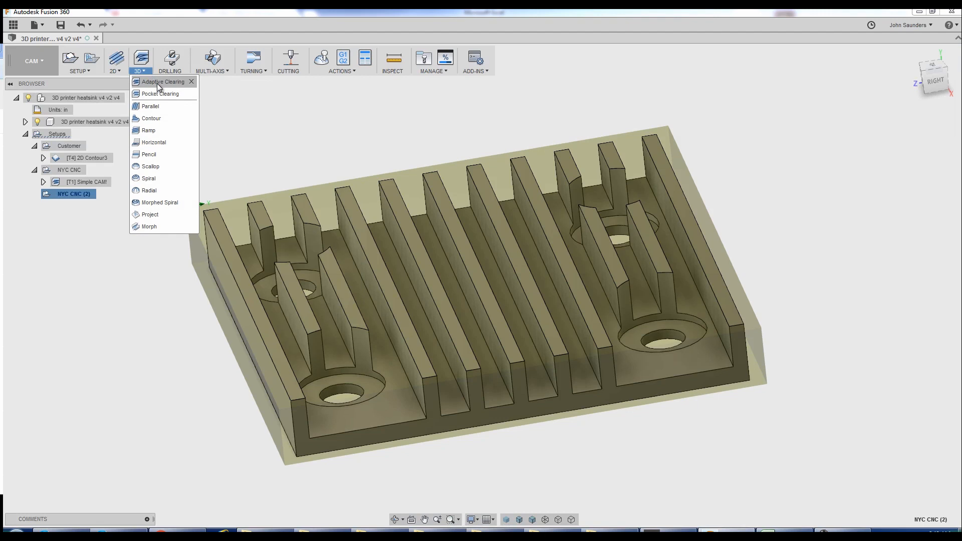
pyautogui.click(163, 81)
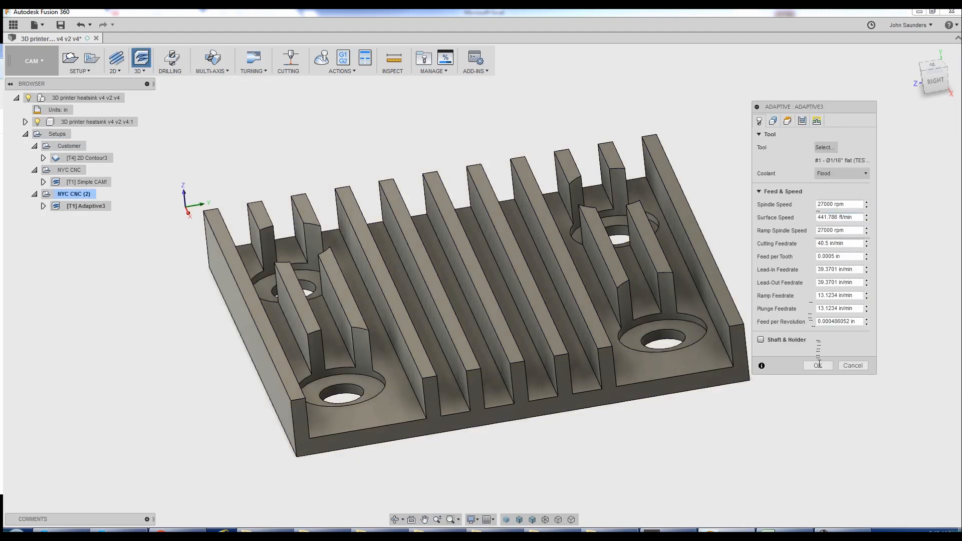
pyautogui.click(818, 365)
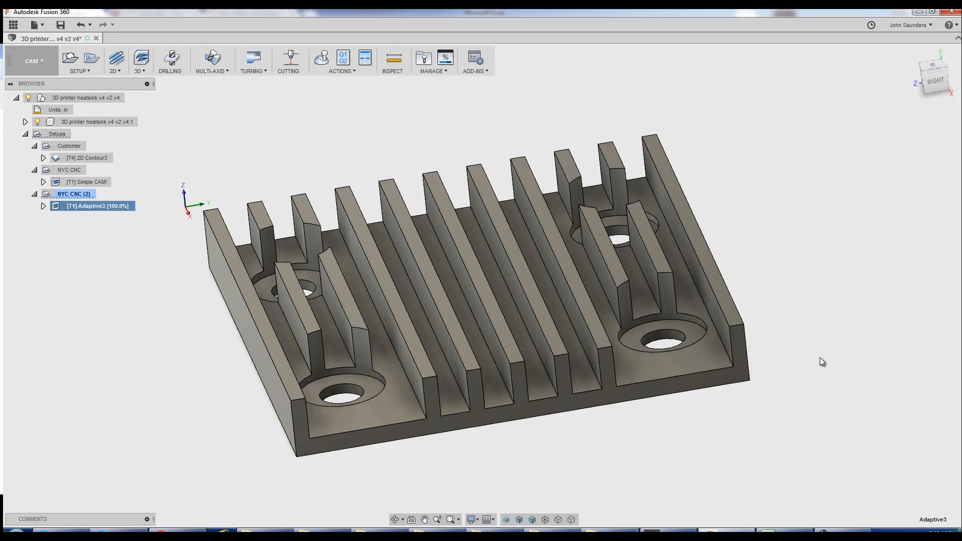
pyautogui.click(96, 205)
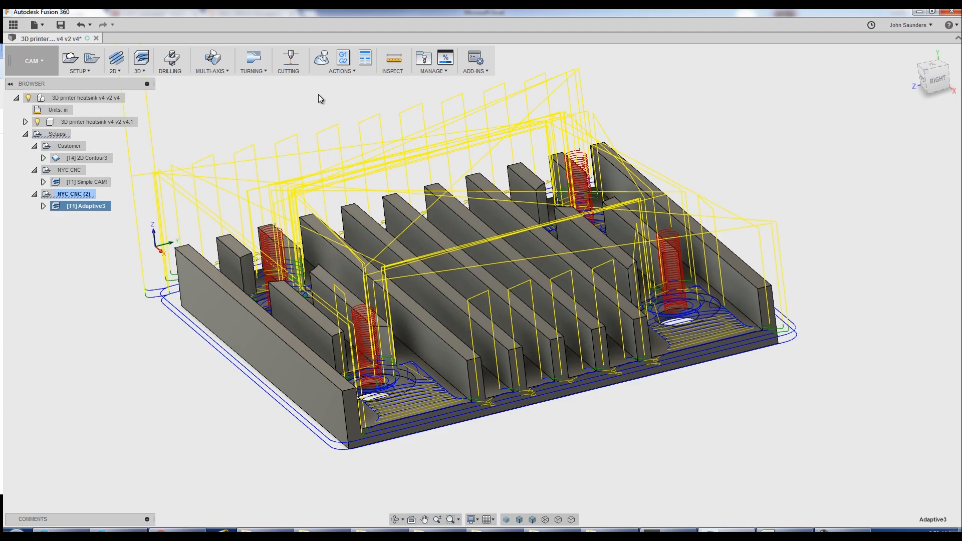
pyautogui.click(321, 58)
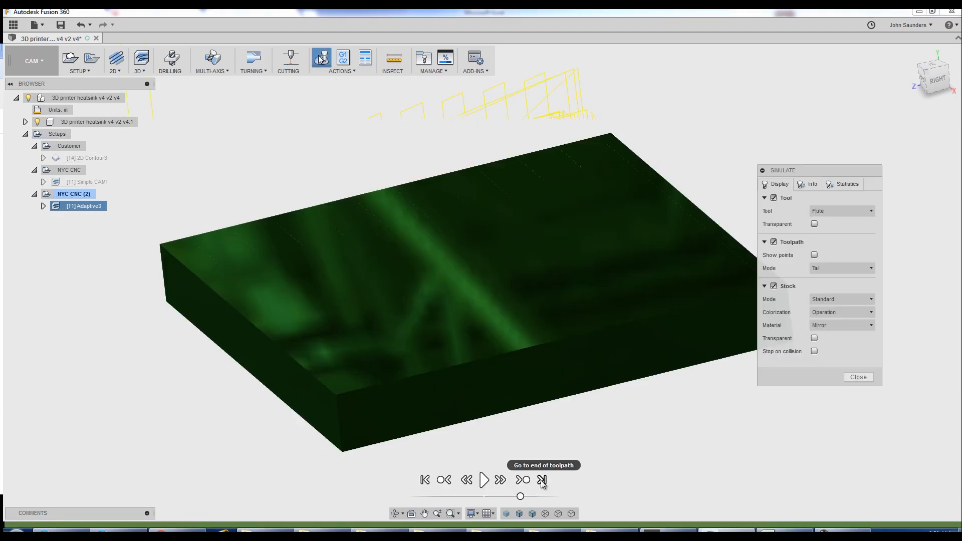
pyautogui.click(542, 480)
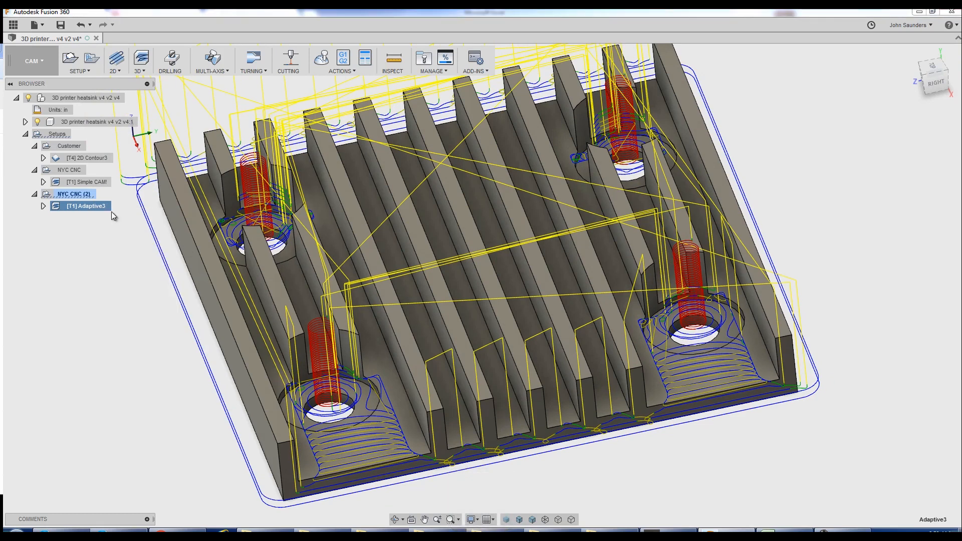
# Edit Adaptive3 passes: minimum cutting radius 0.001 in and stock to leave turned off
pyautogui.doubleClick(86, 205)
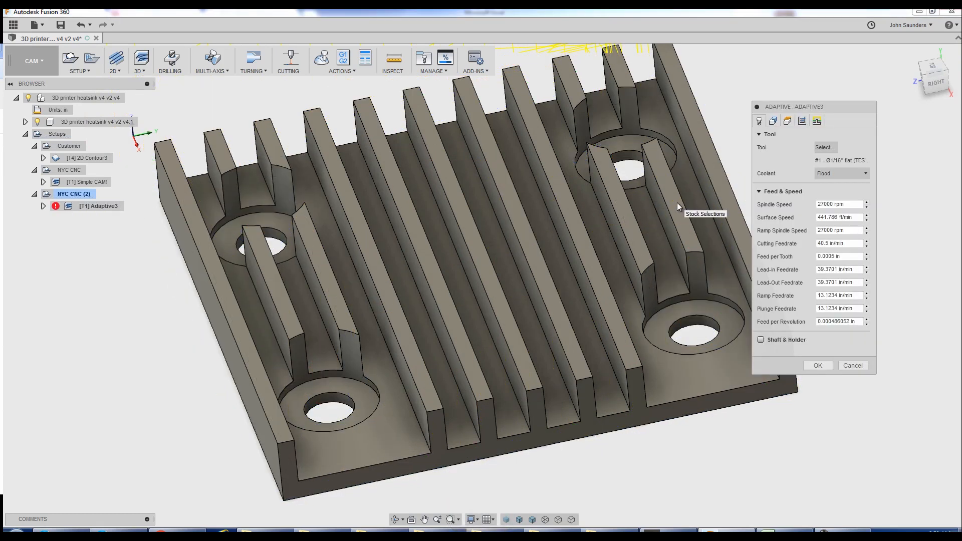
pyautogui.click(773, 122)
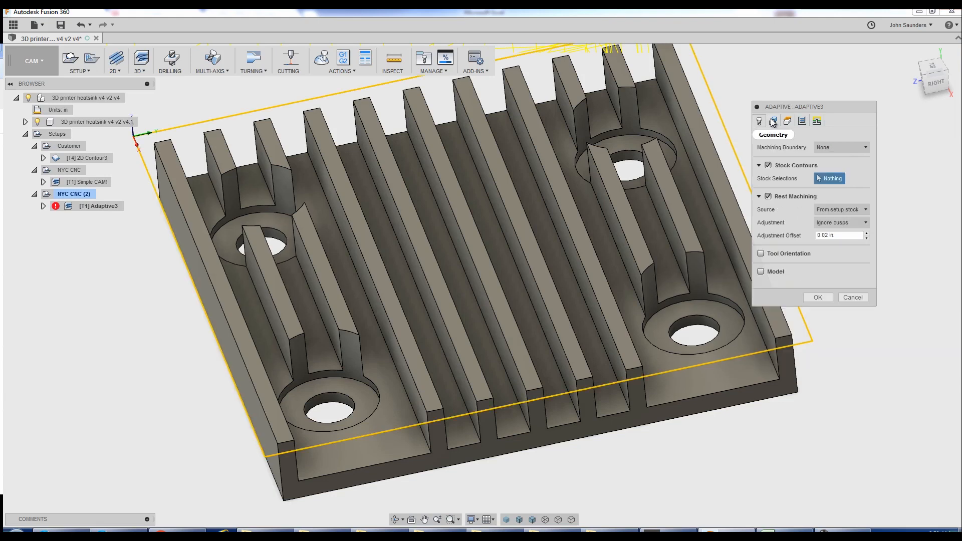
pyautogui.click(788, 121)
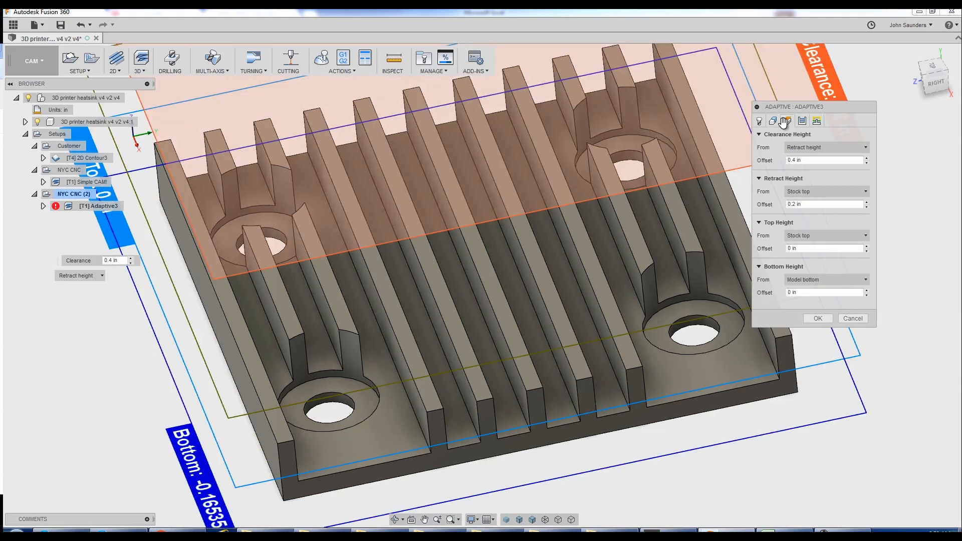
pyautogui.click(788, 120)
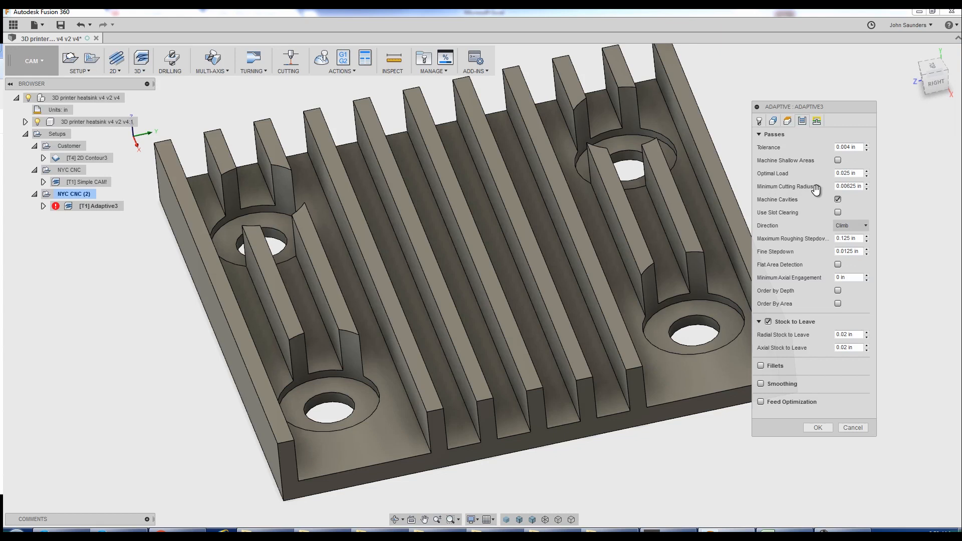
pyautogui.click(849, 186)
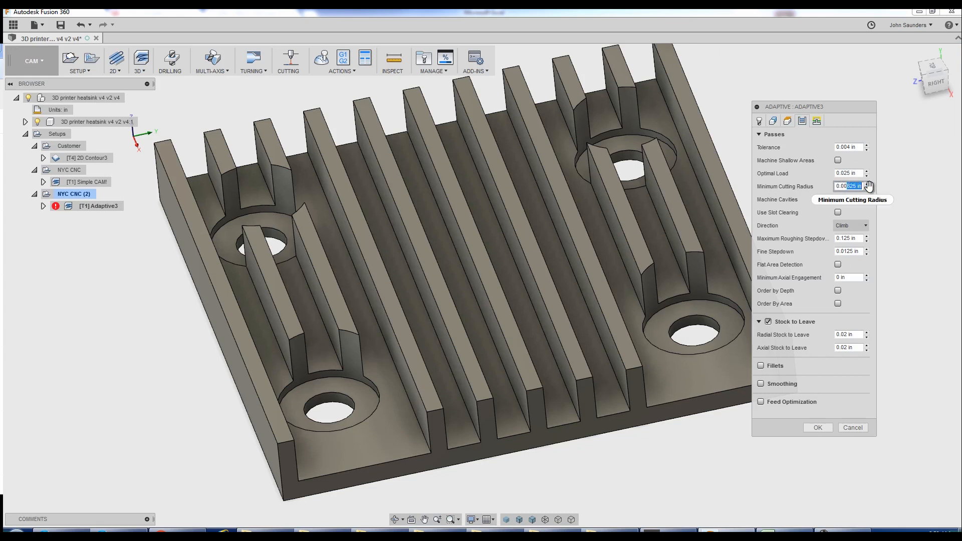
pyautogui.moveTo(850, 186)
pyautogui.write('0.001')
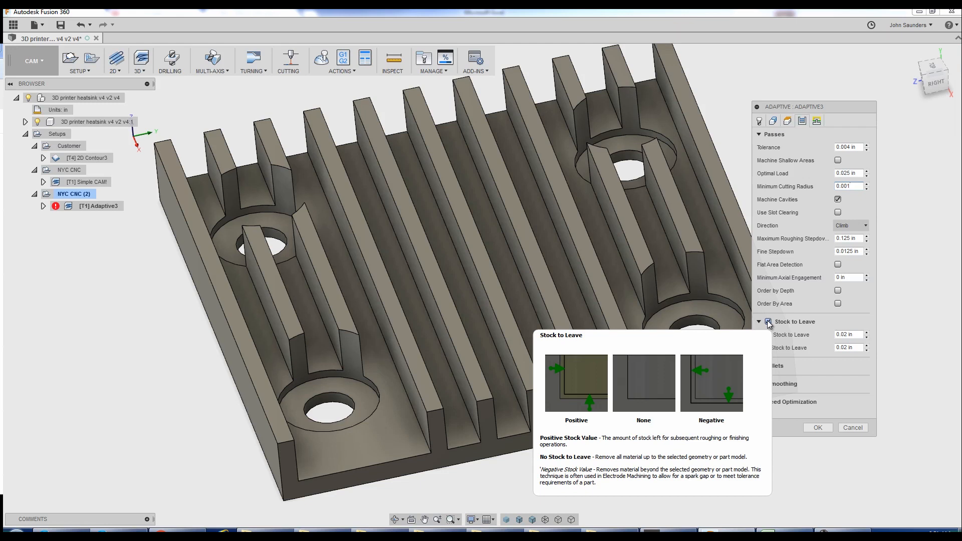
pyautogui.click(849, 186)
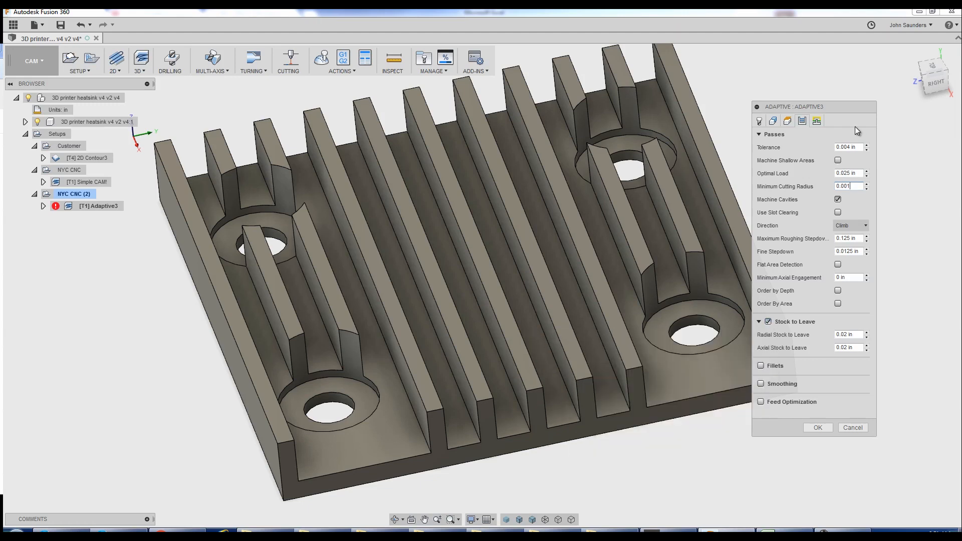
pyautogui.click(848, 335)
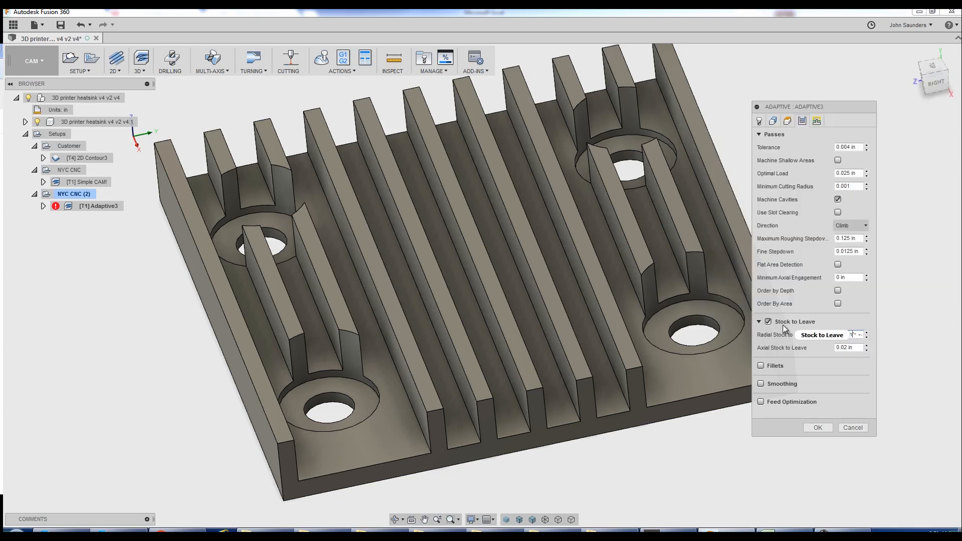
pyautogui.click(768, 321)
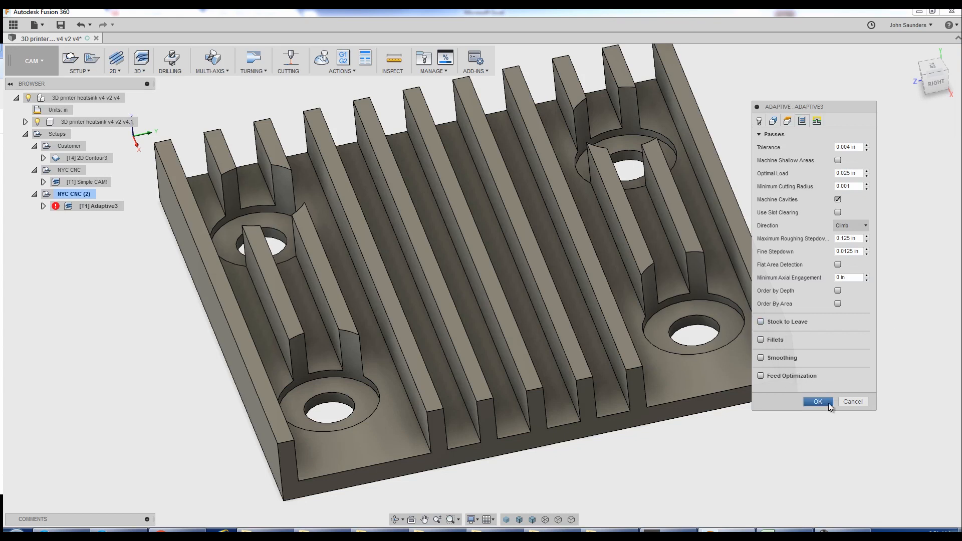
# Generate the Adaptive3 toolpath and inspect it from the side
pyautogui.click(817, 401)
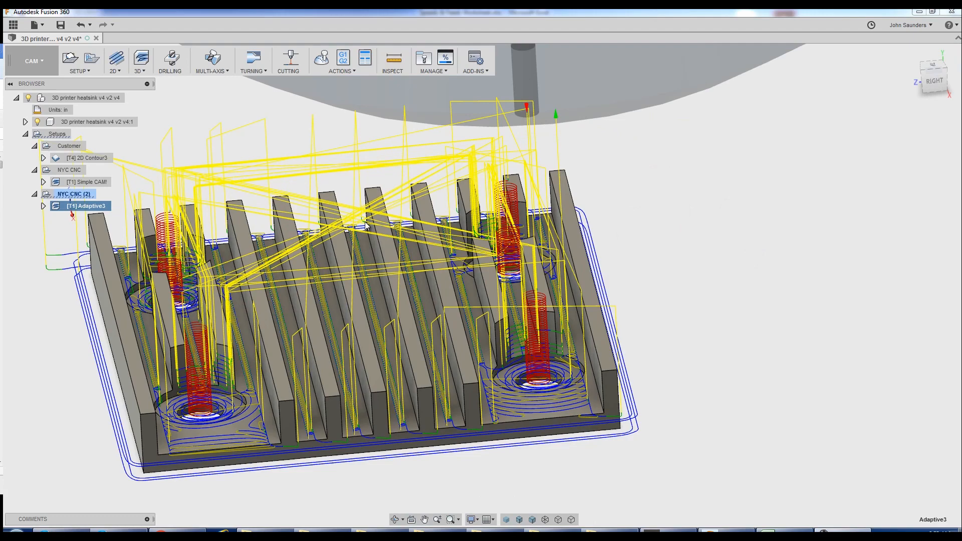
pyautogui.press('Ctrl+F4')
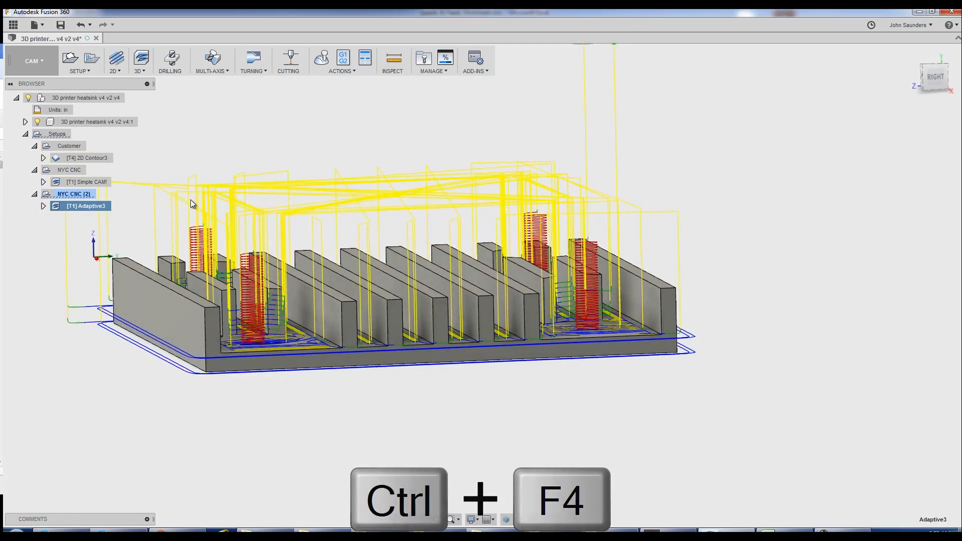
pyautogui.press('Ctrl+F4')
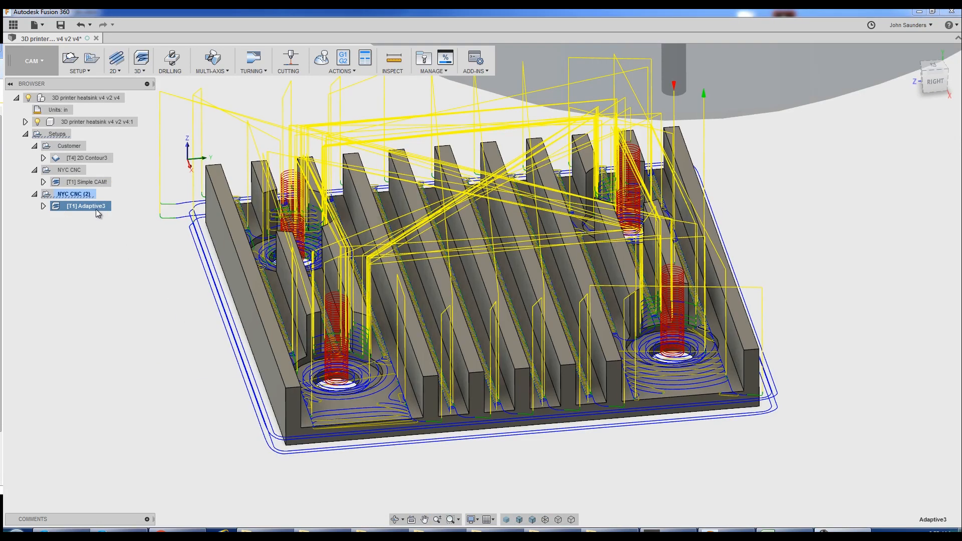
# Recalculate Adaptive3 with a 0.01 tolerance and expand its details
pyautogui.doubleClick(83, 205)
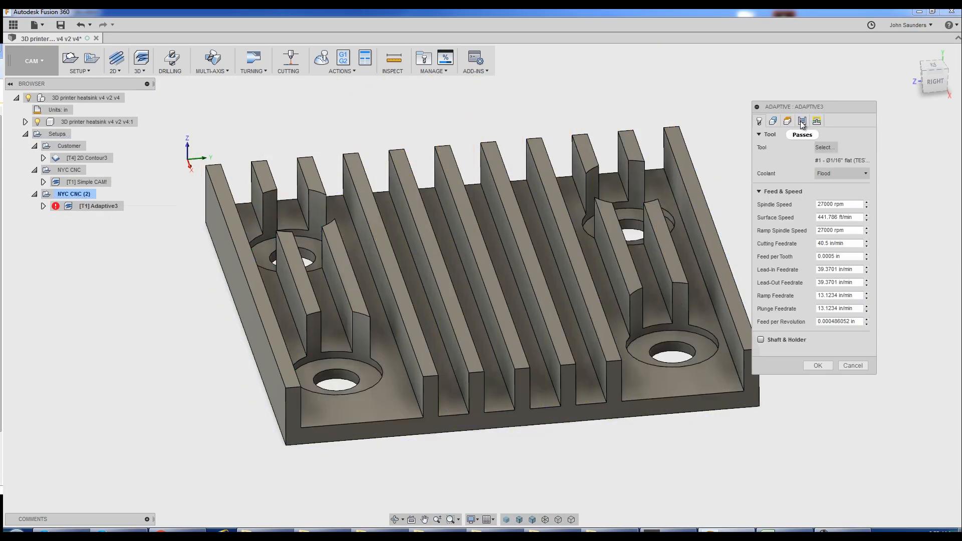
pyautogui.click(802, 120)
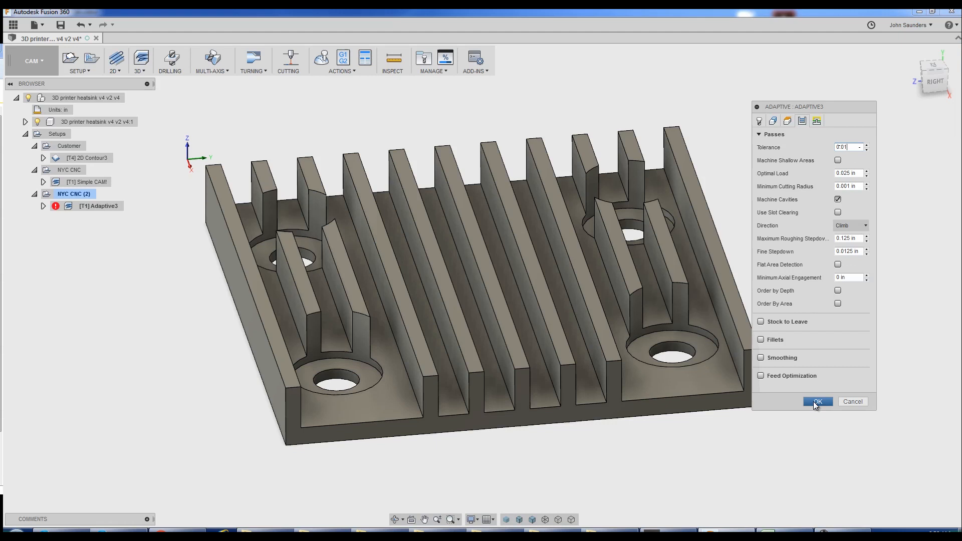
pyautogui.click(817, 401)
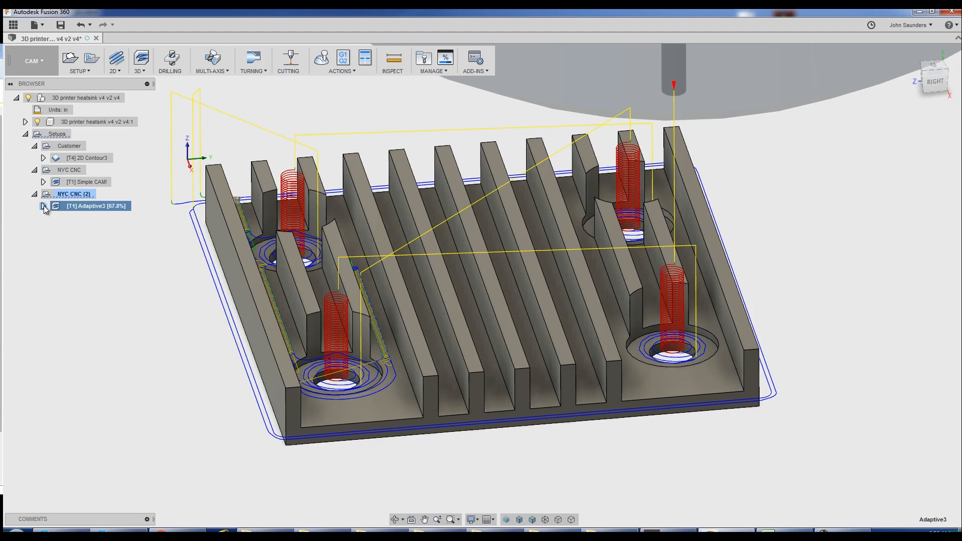
pyautogui.click(43, 206)
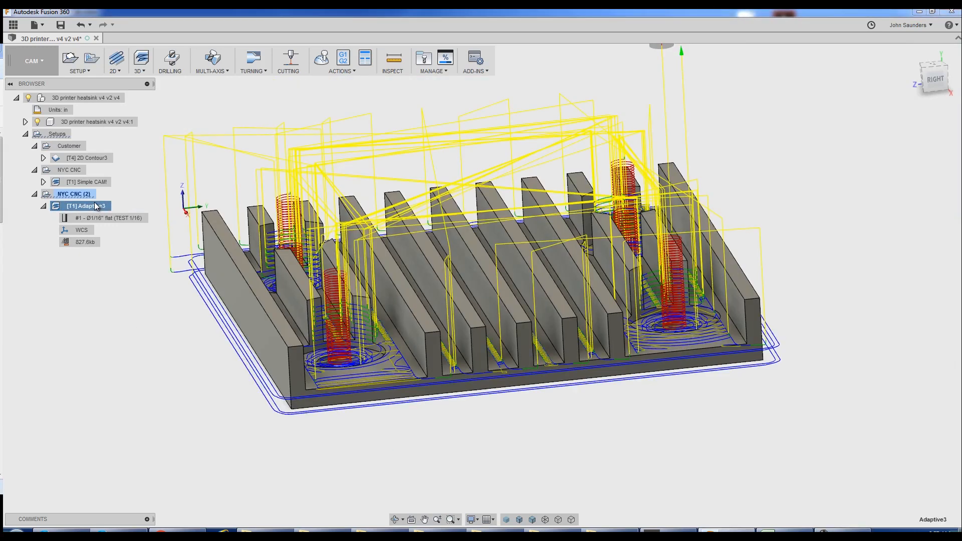
pyautogui.moveTo(322, 58)
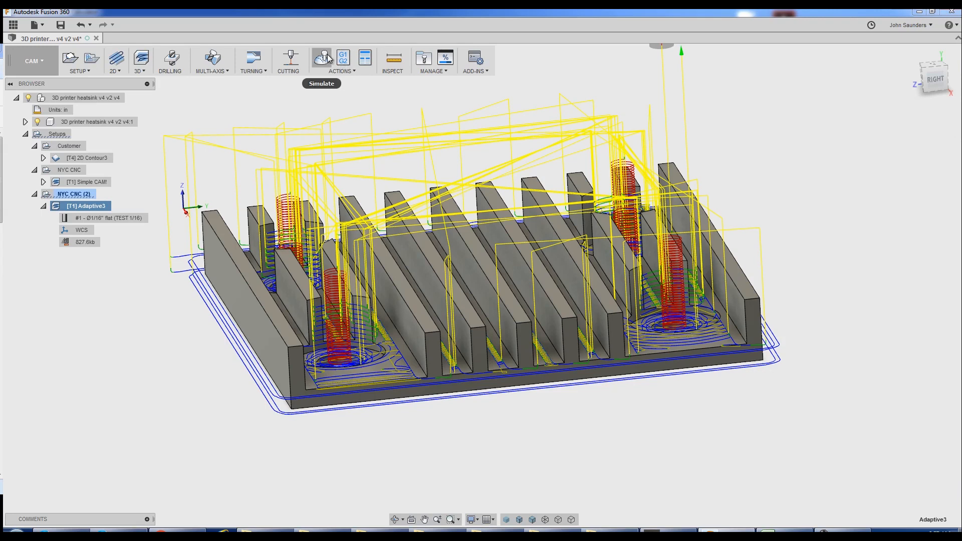
# Simulate Adaptive3 through to the finished part and close the simulation
pyautogui.click(321, 59)
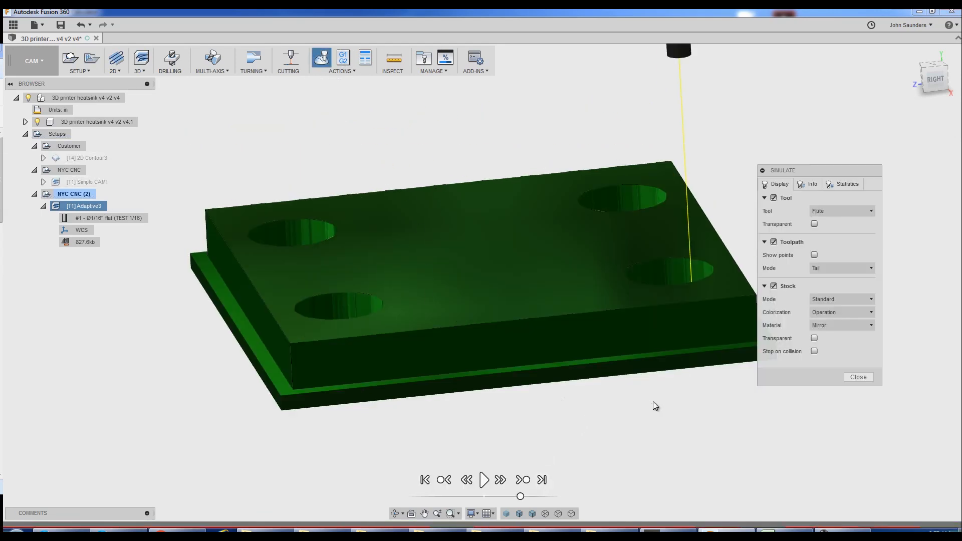
pyautogui.click(485, 480)
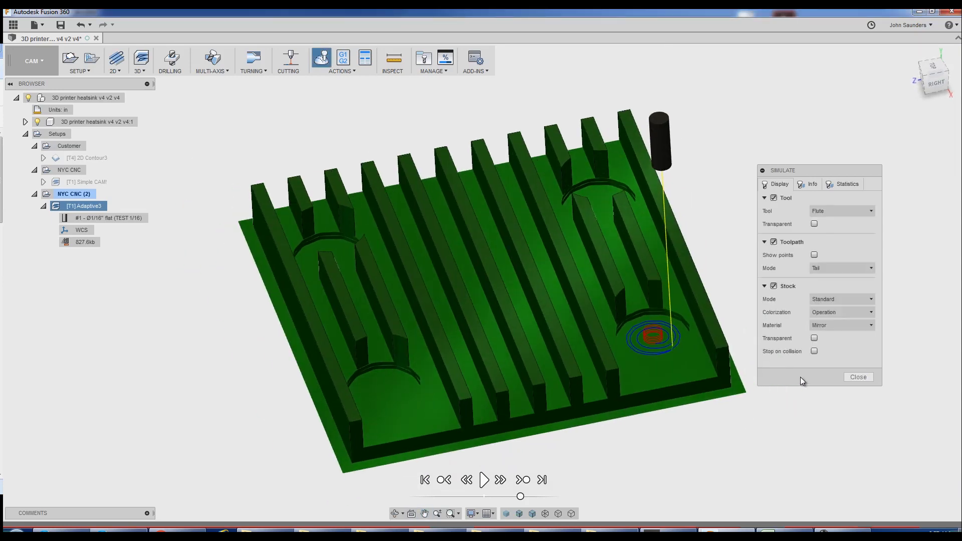
pyautogui.click(857, 377)
pyautogui.write('Fusion Friday')
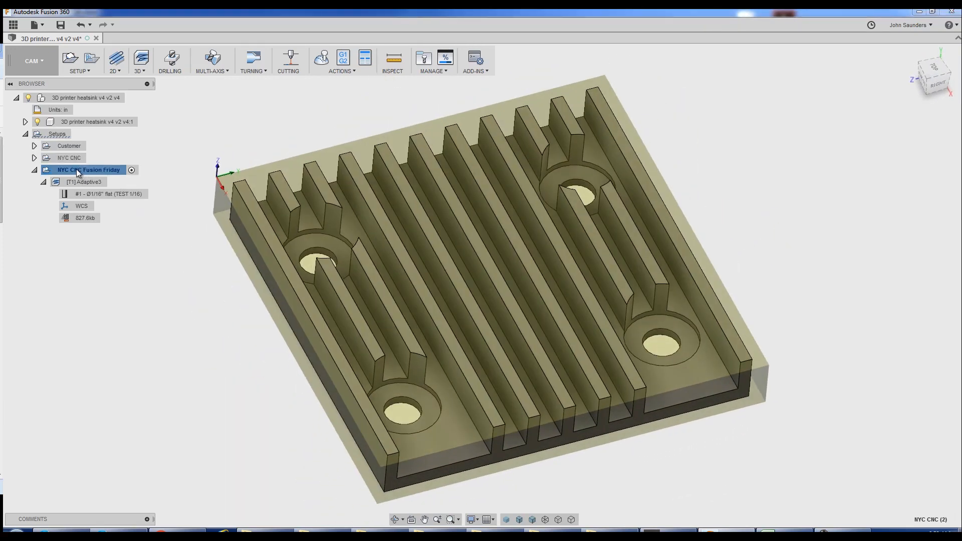
# Edit the Fusion Friday setup's stock settings, changing the stock offset mode
pyautogui.rightClick(88, 169)
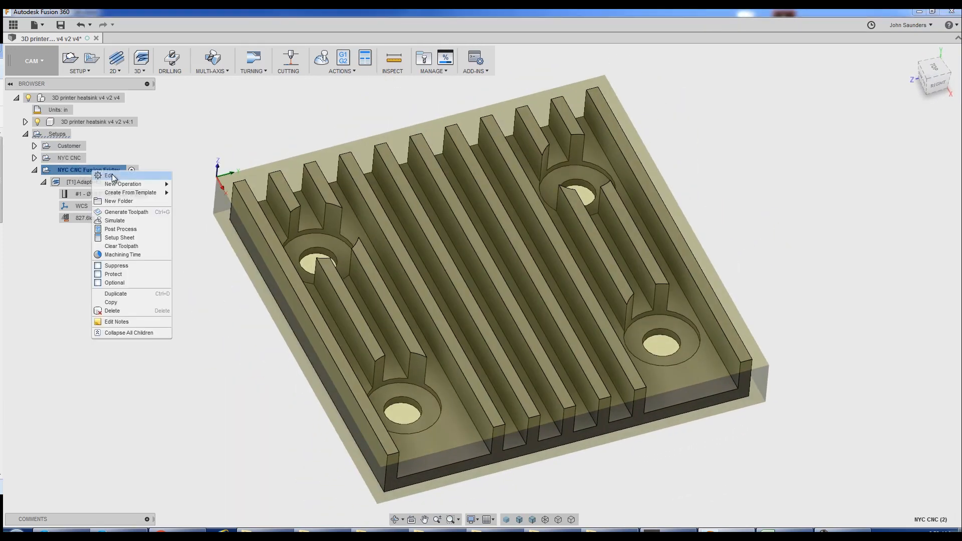
pyautogui.click(110, 175)
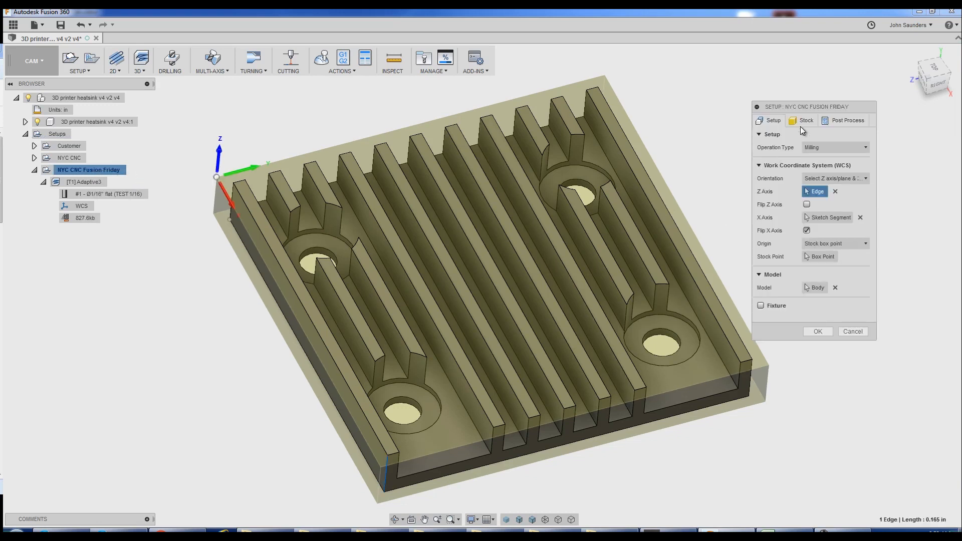
pyautogui.click(806, 121)
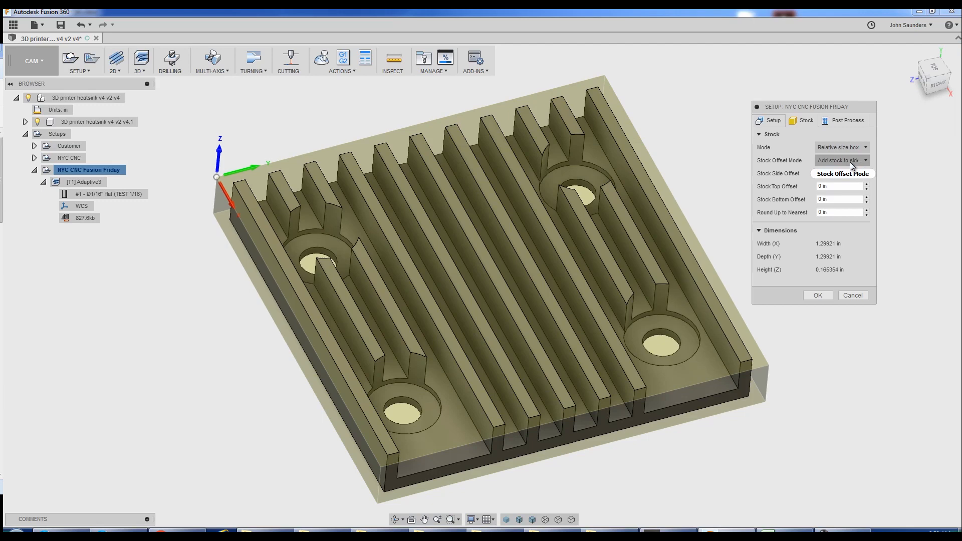
pyautogui.click(841, 160)
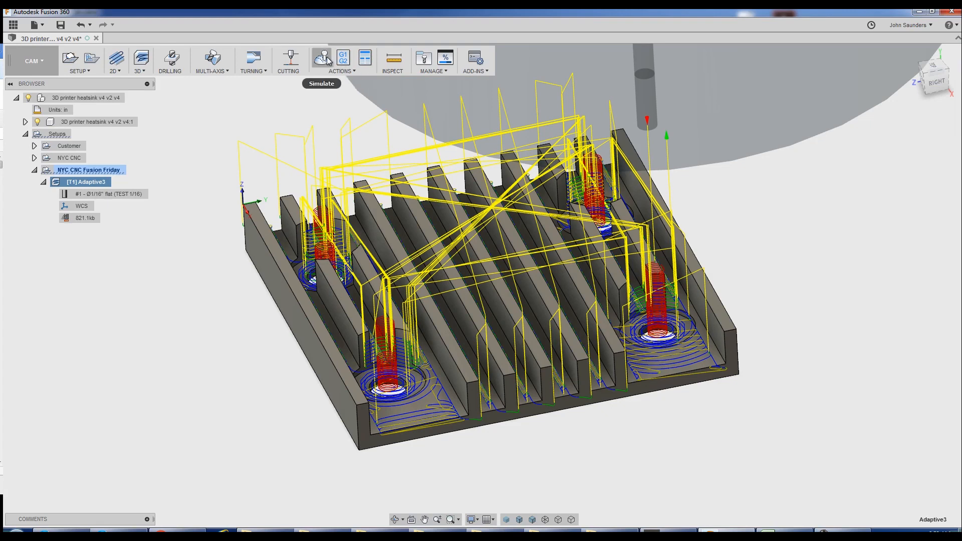
# Simulate the regenerated Adaptive3 toolpath to the finished heatsink and close it
pyautogui.click(321, 59)
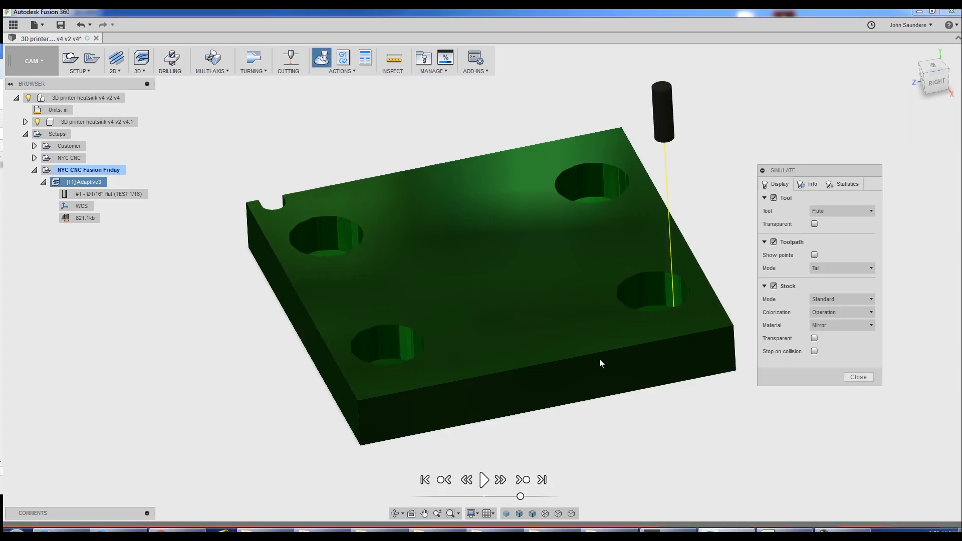
pyautogui.click(483, 481)
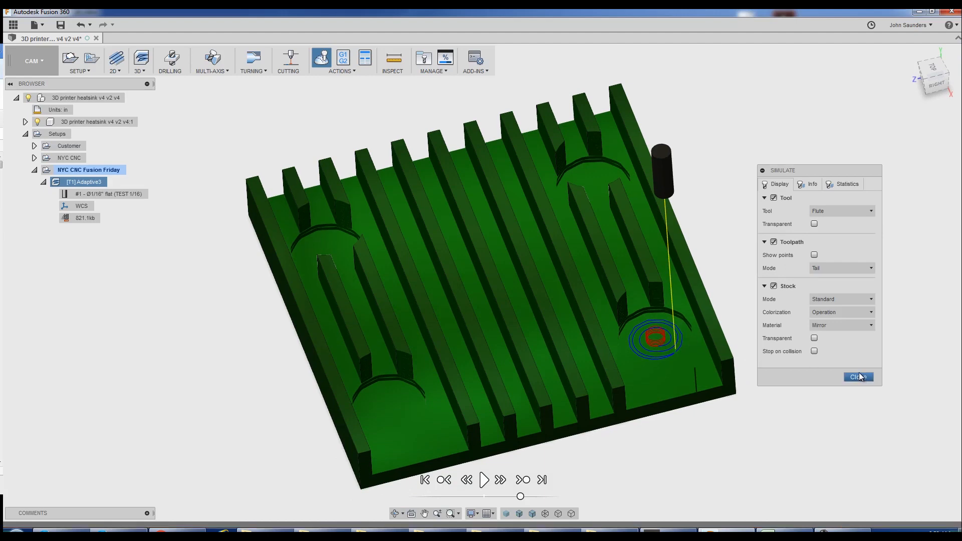
pyautogui.click(858, 377)
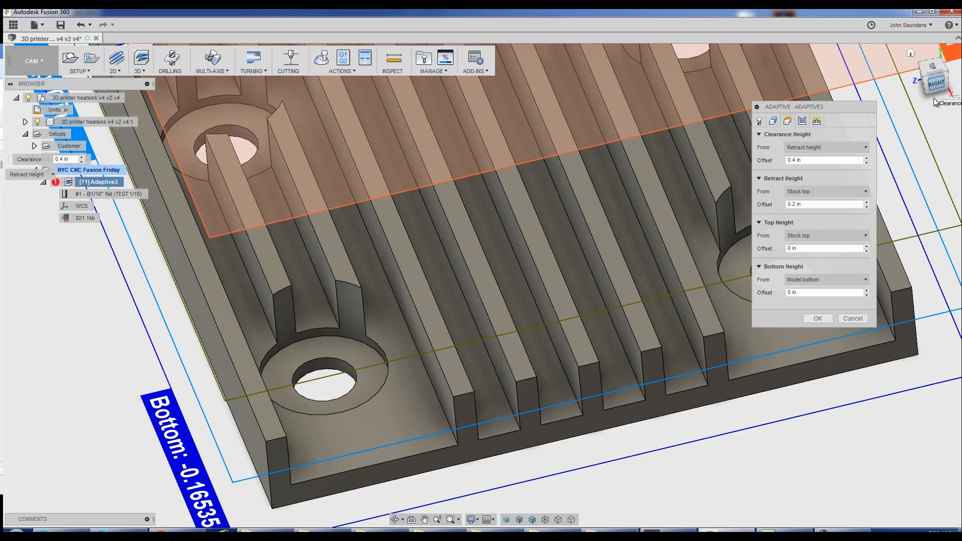
# Adjust Adaptive3's bottom height reference while viewing the heatsink from the side
pyautogui.click(933, 80)
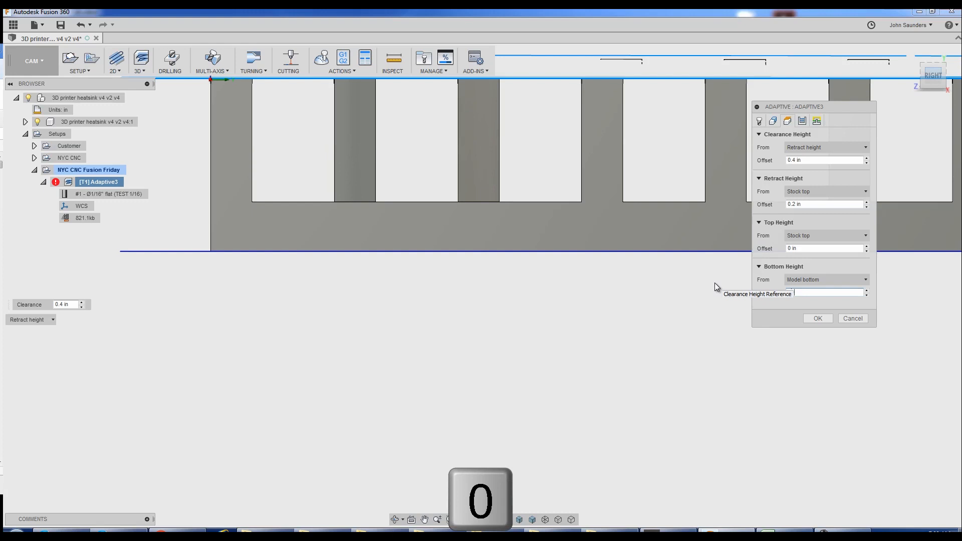
pyautogui.press('Tab')
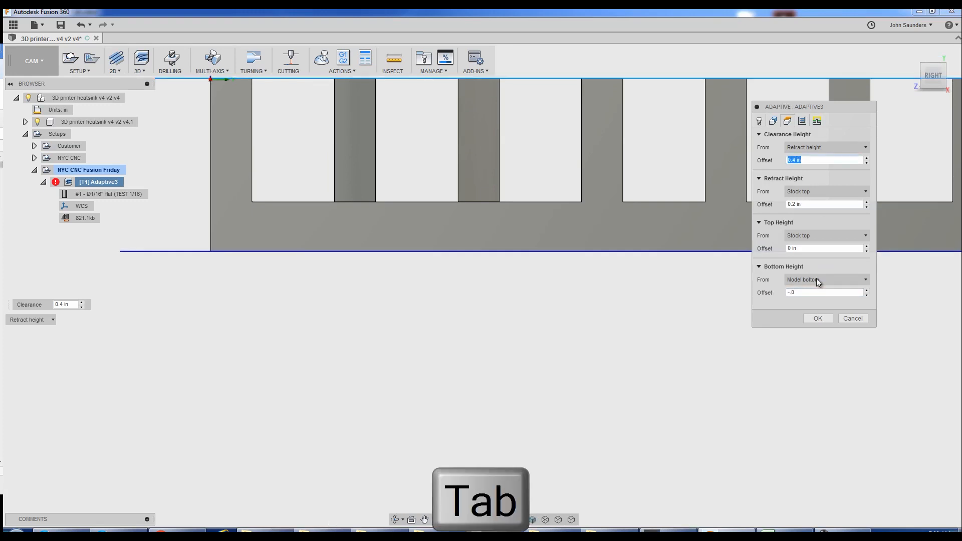
pyautogui.click(787, 120)
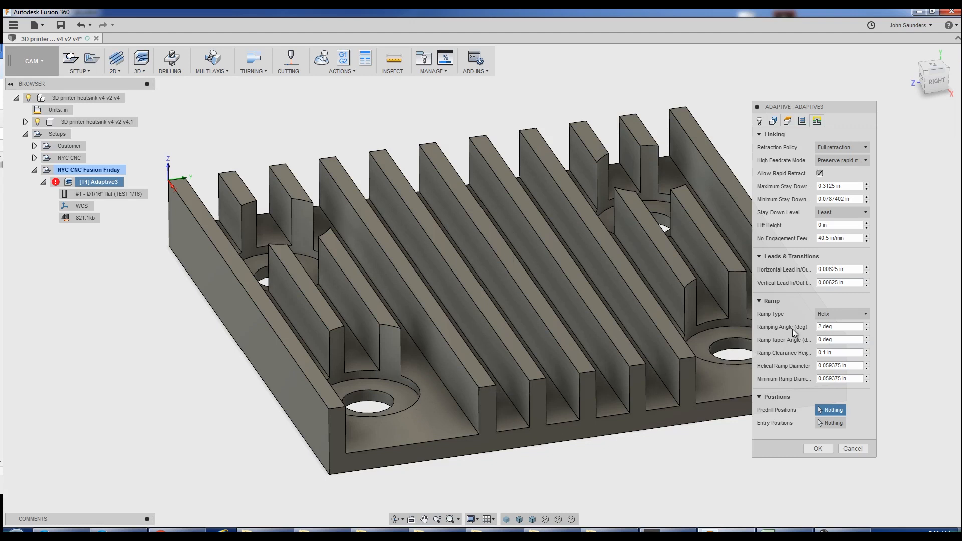
pyautogui.click(841, 314)
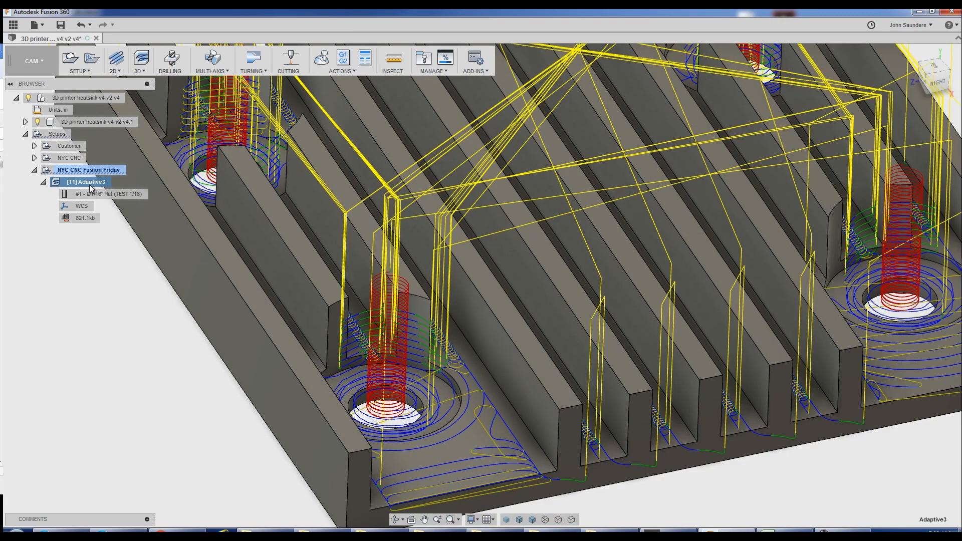
# Set the helical and minimum ramp diameters to 0.001 in and accept
pyautogui.doubleClick(87, 182)
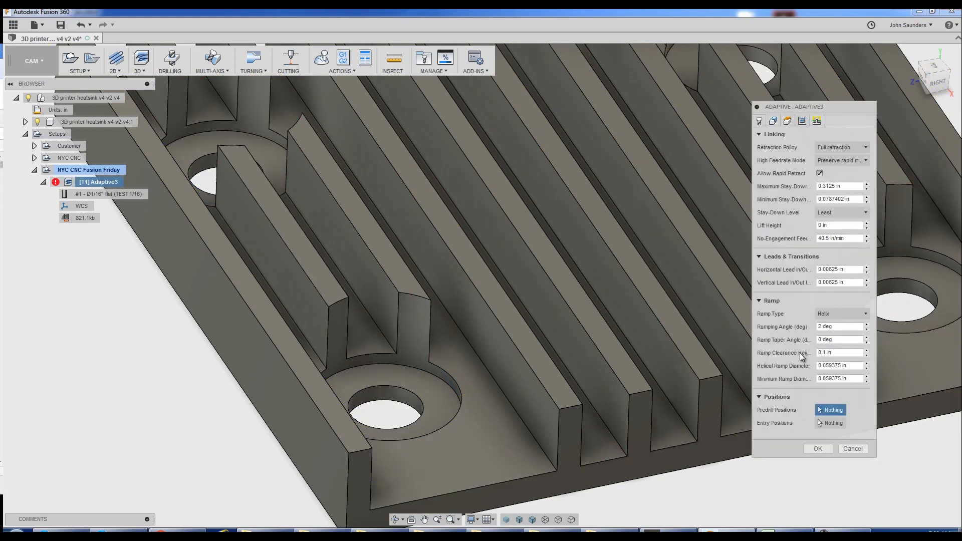
pyautogui.moveTo(772, 373)
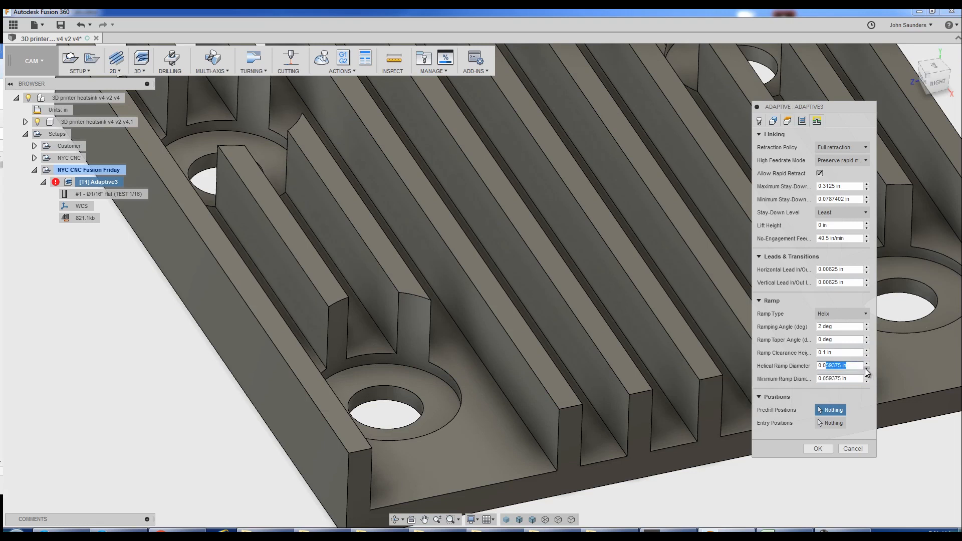
pyautogui.write('0.001')
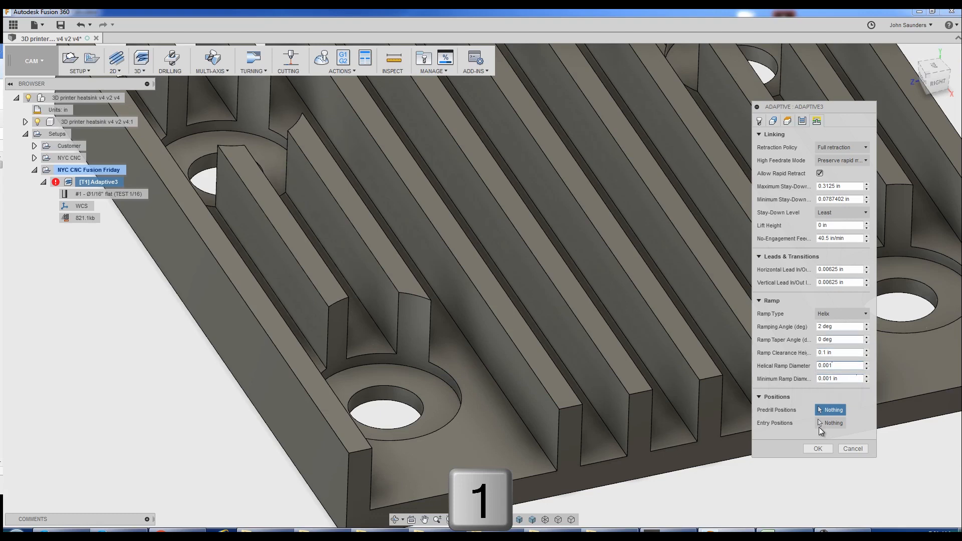
pyautogui.click(817, 449)
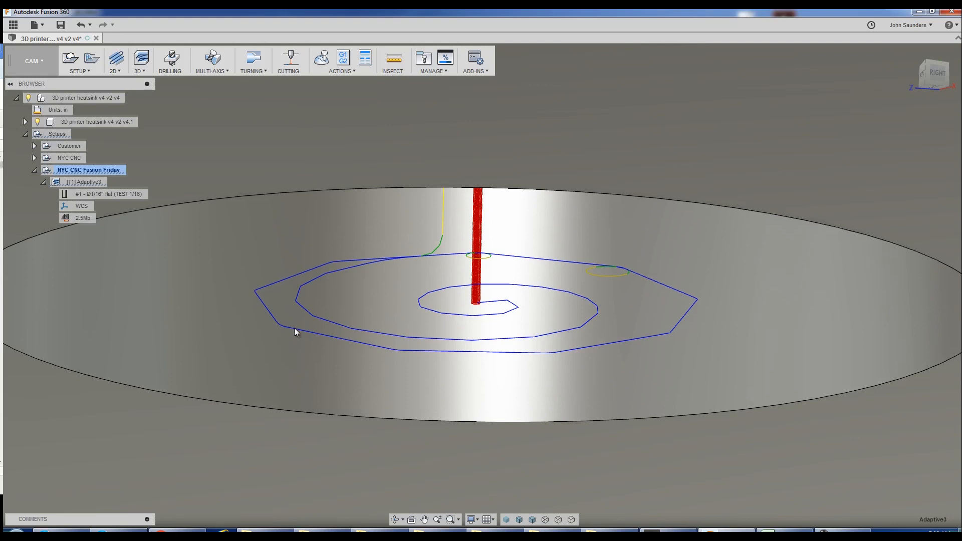
pyautogui.moveTo(425, 359)
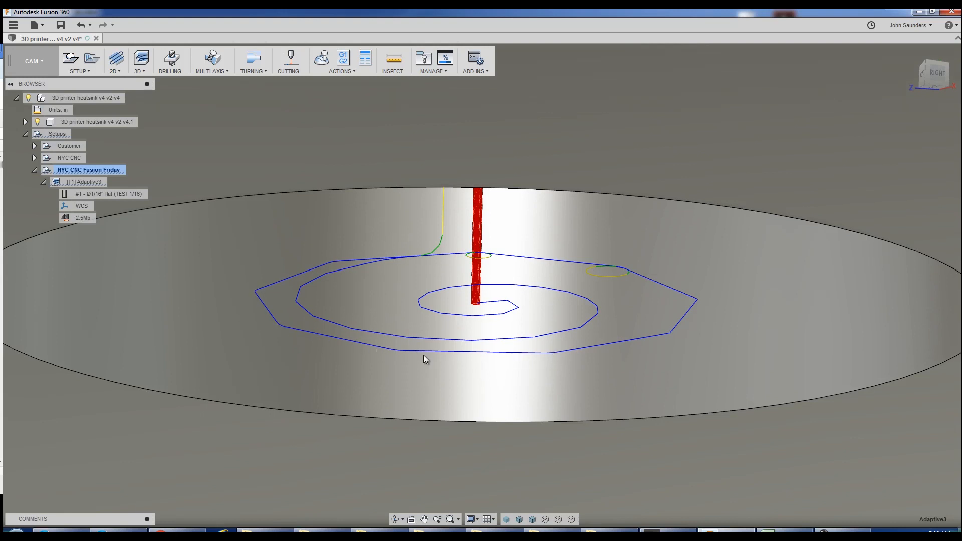
# Start a simulation of Adaptive3 from its browser context menu
pyautogui.rightClick(81, 183)
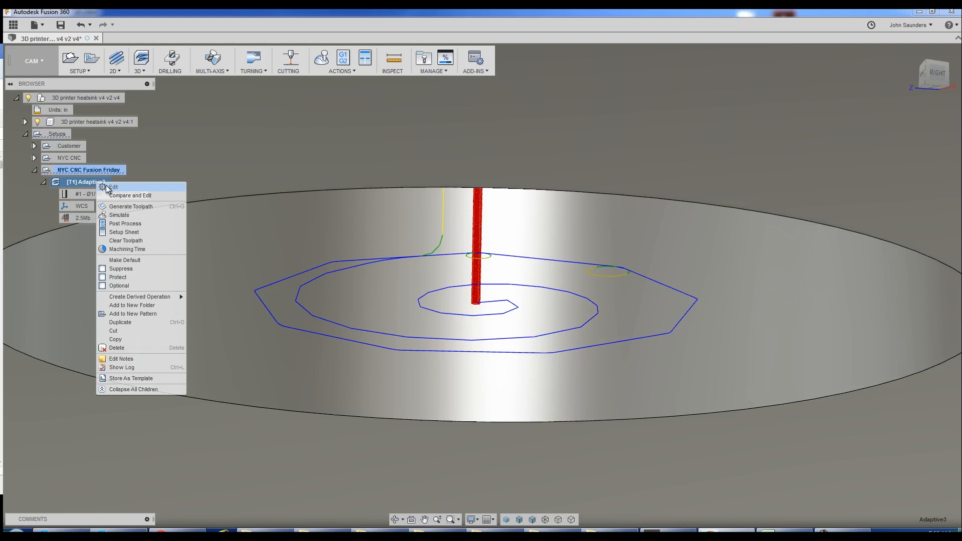
pyautogui.click(113, 188)
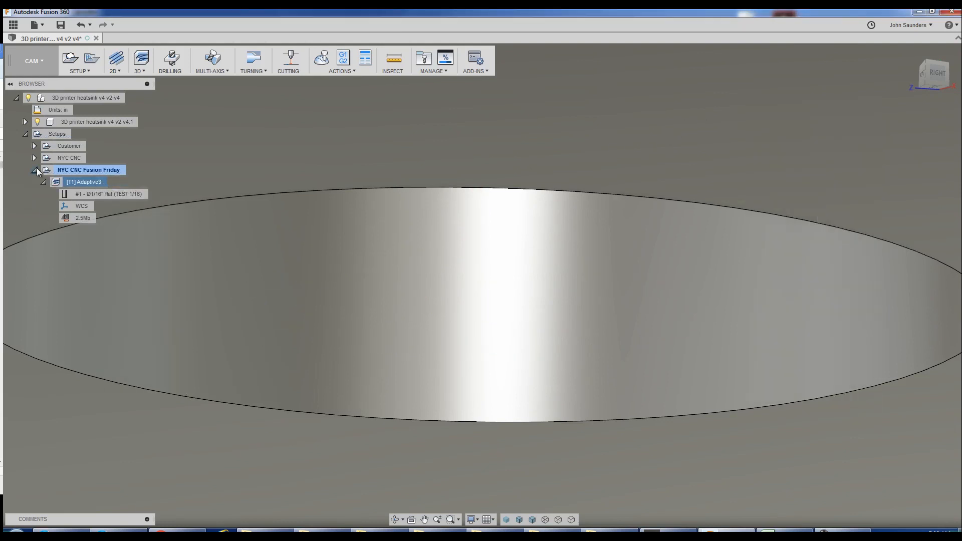
pyautogui.click(86, 182)
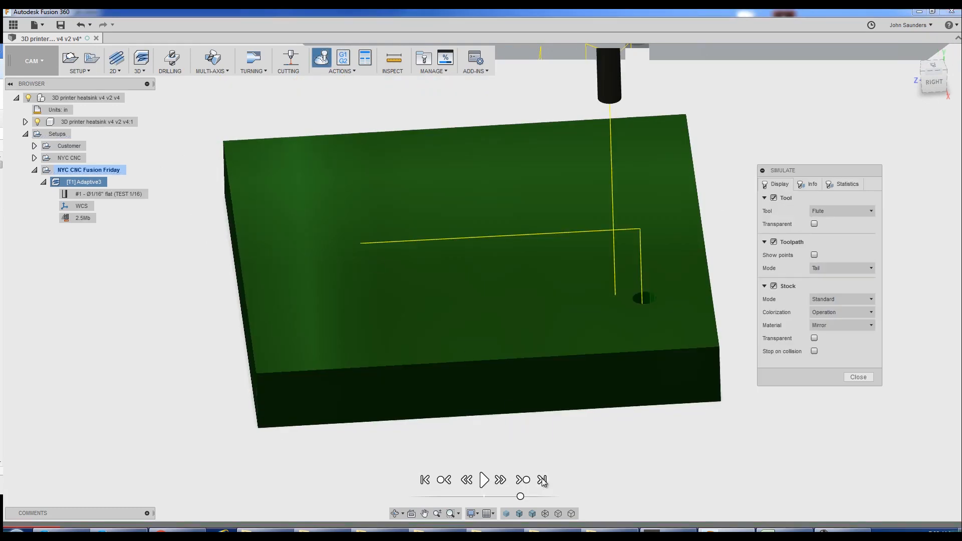
pyautogui.moveTo(616, 499)
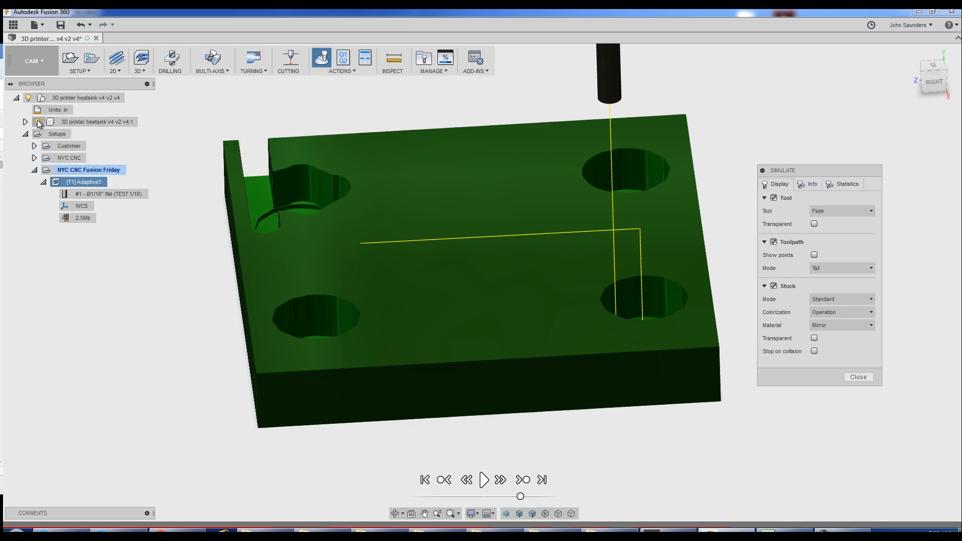
# Play the simulation until the stock is cut into the finned heatsink
pyautogui.click(485, 480)
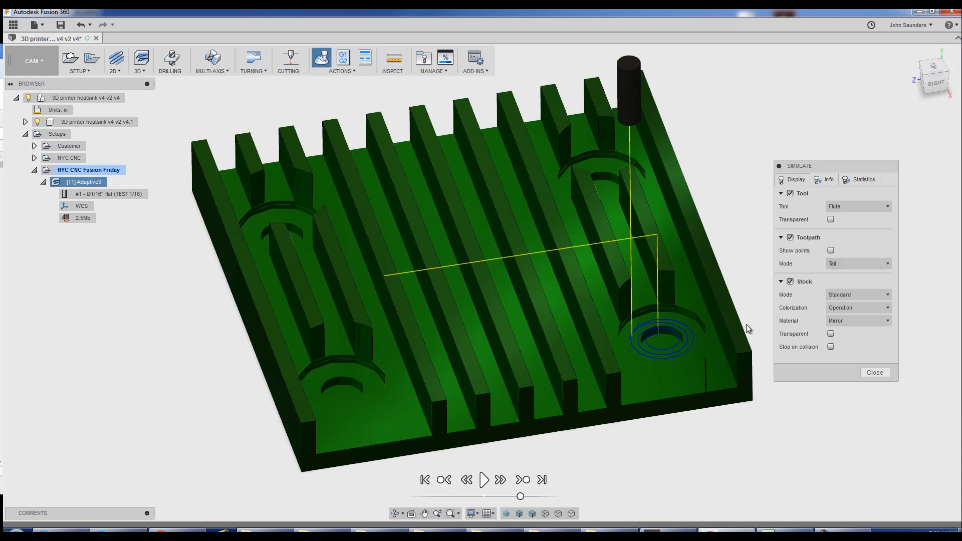
pyautogui.moveTo(144, 152)
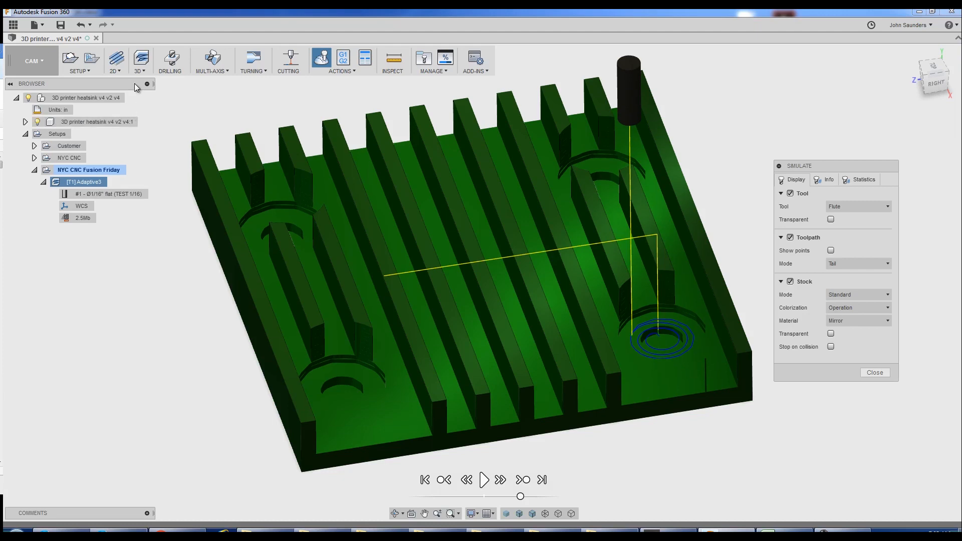
pyautogui.moveTo(232, 92)
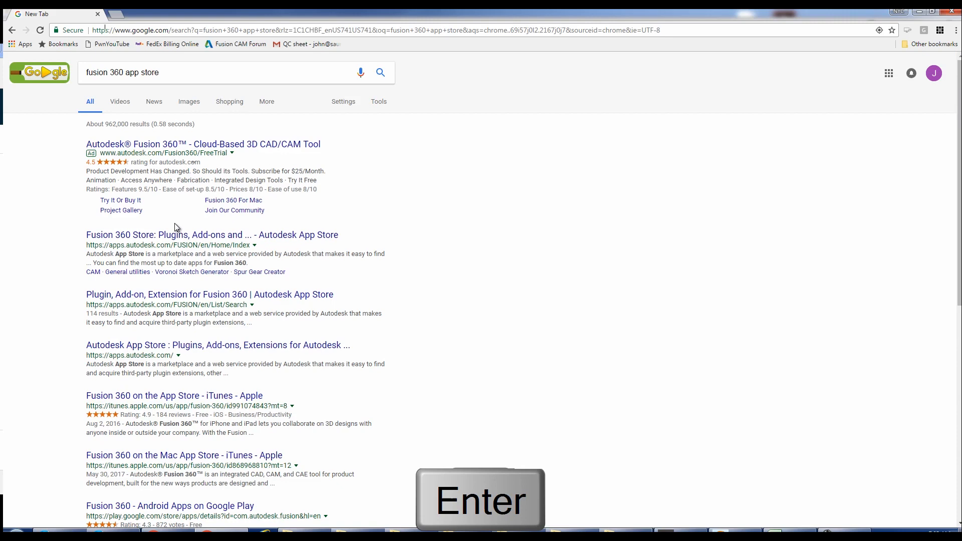
# Search the Autodesk App Store for 'visual styles' in Chrome, then return to Fusion 360
pyautogui.click(208, 235)
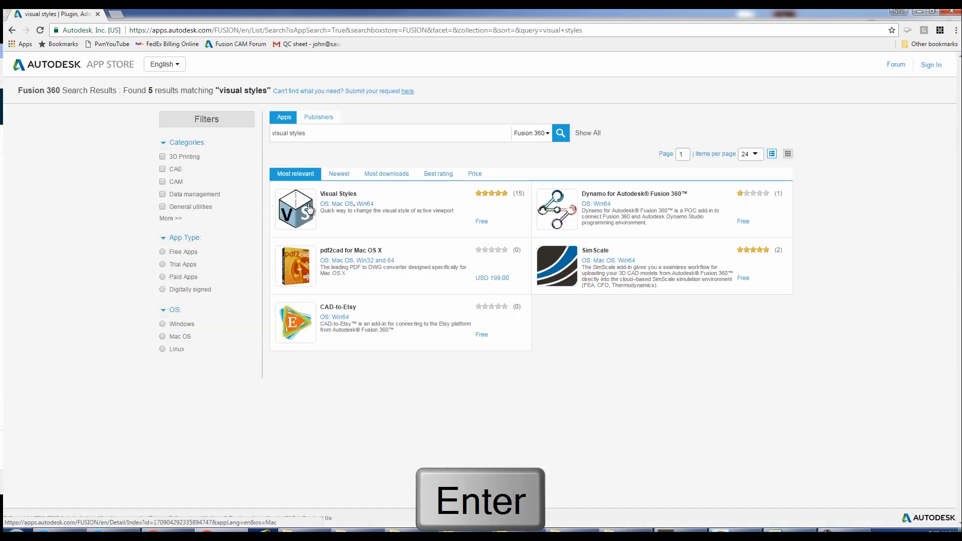
pyautogui.press('Alt+Tab')
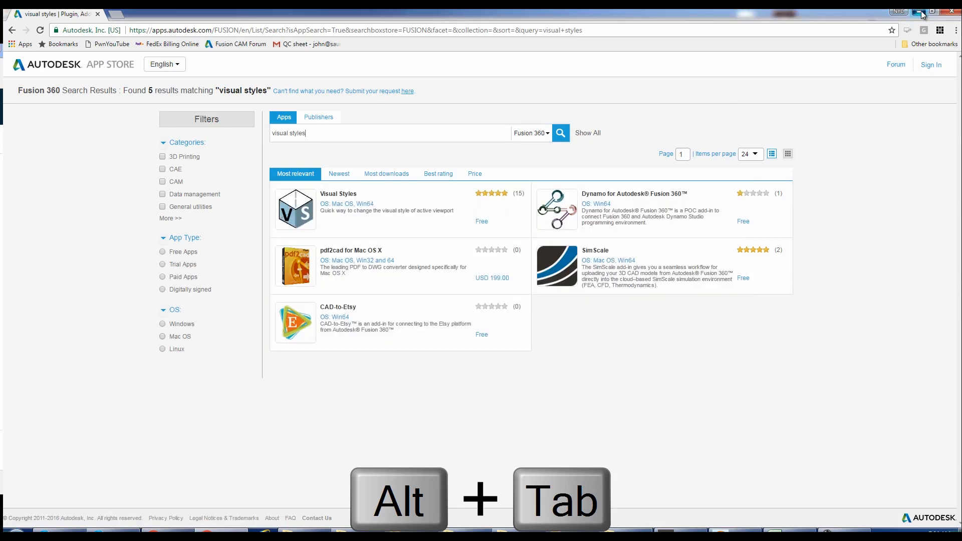
pyautogui.press('alt+tab')
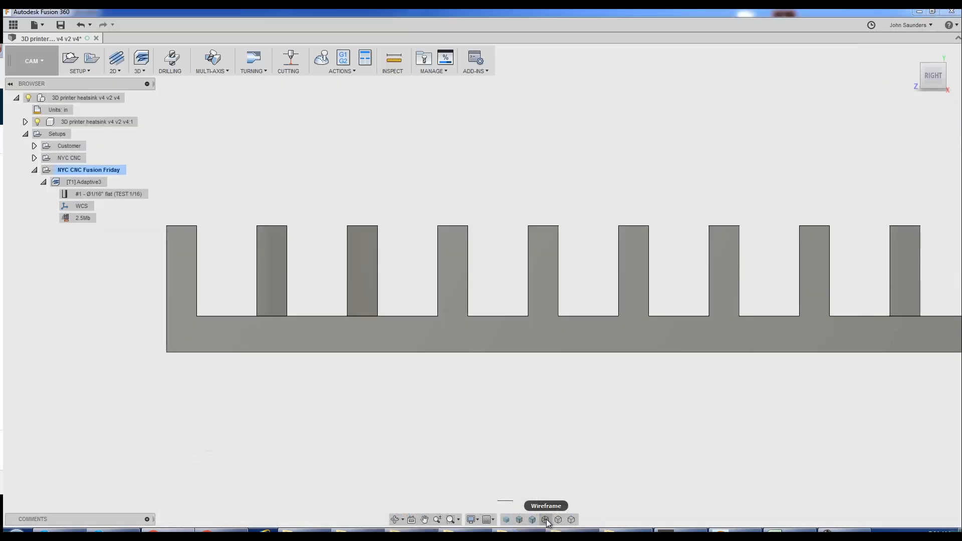
# Show the heatsink in Wireframe visual style and begin editing the Adaptive3 operation
pyautogui.click(544, 520)
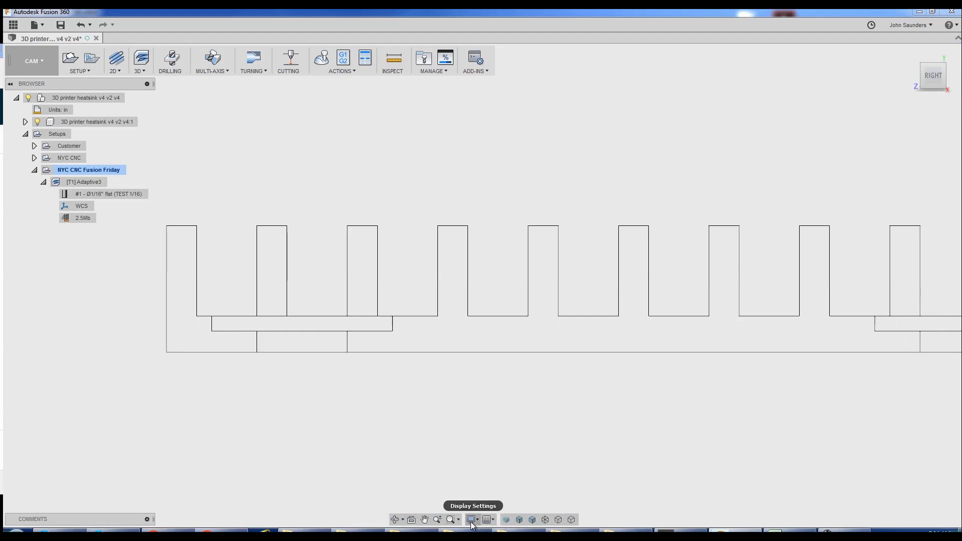
pyautogui.click(471, 520)
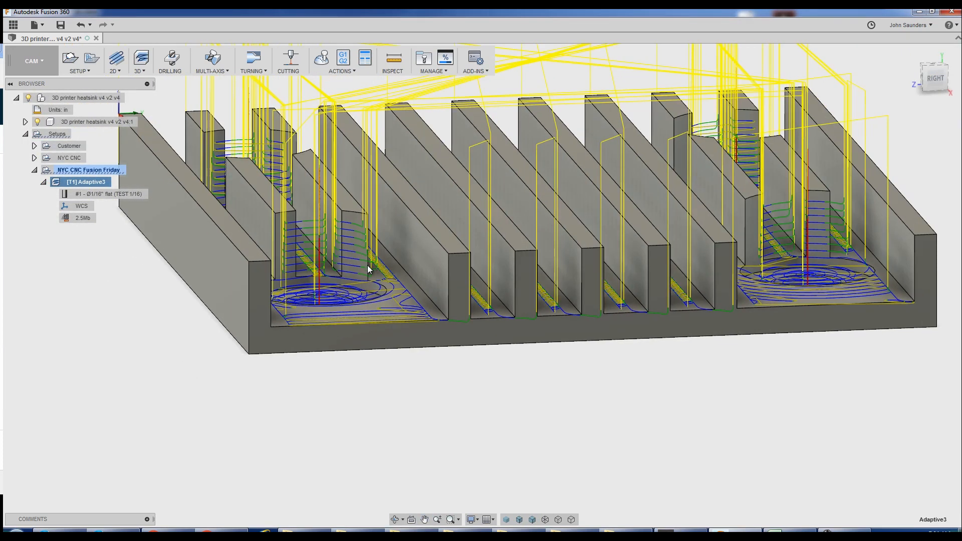
pyautogui.rightClick(86, 182)
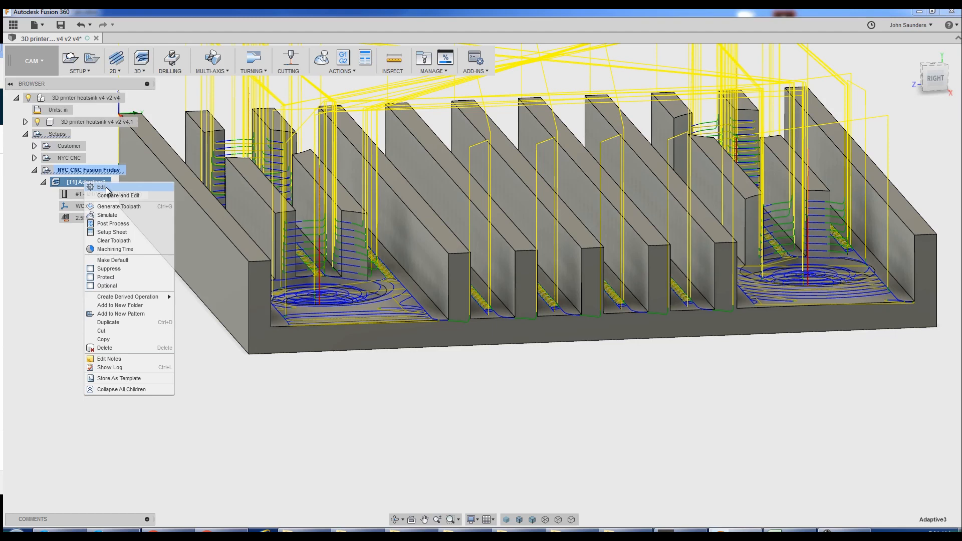
pyautogui.click(99, 188)
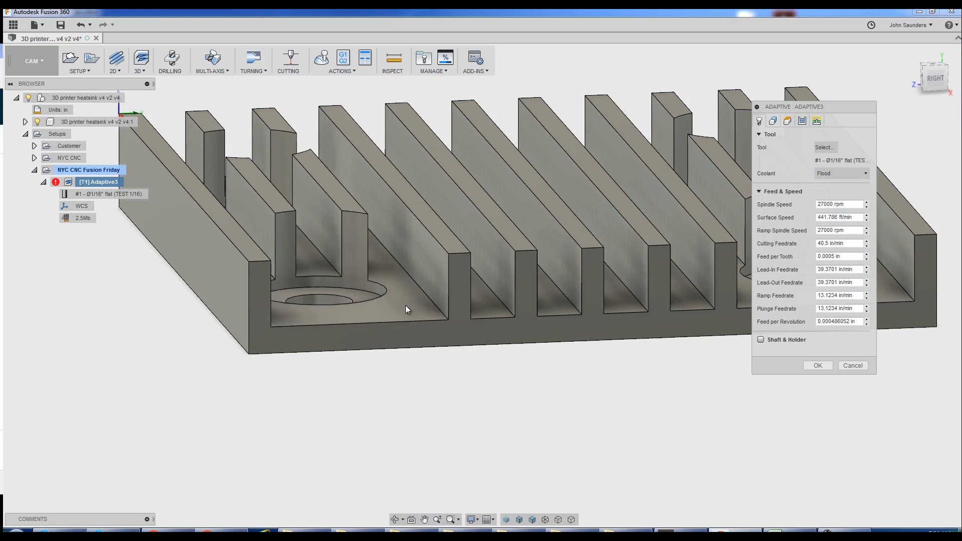
pyautogui.moveTo(406, 310)
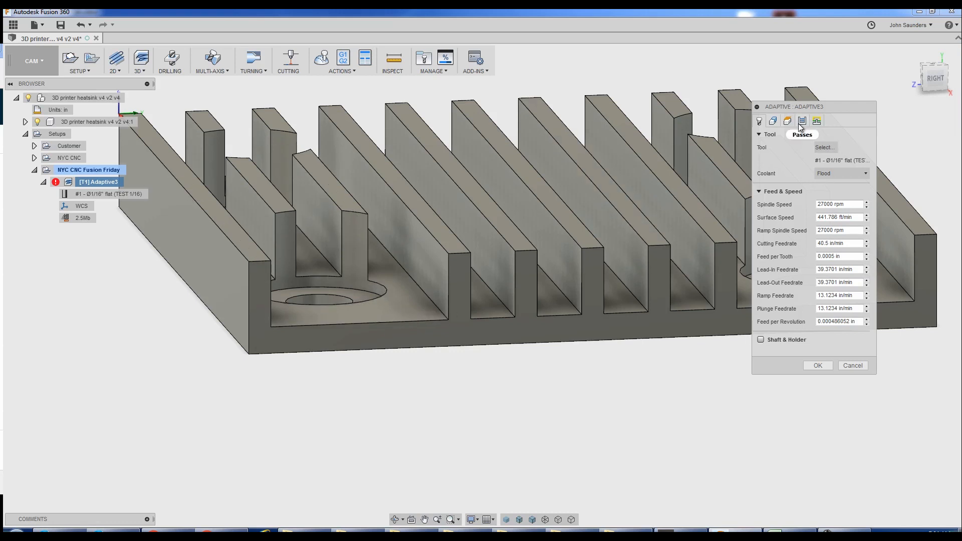
# Enable Flat Area Detection in Adaptive3's Passes settings and reopen the operation to verify it
pyautogui.click(802, 120)
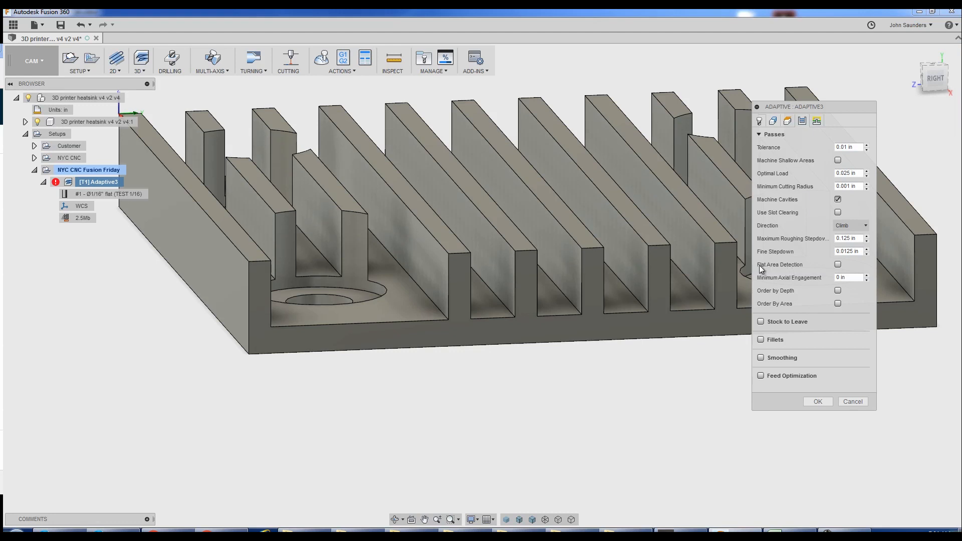
pyautogui.moveTo(838, 265)
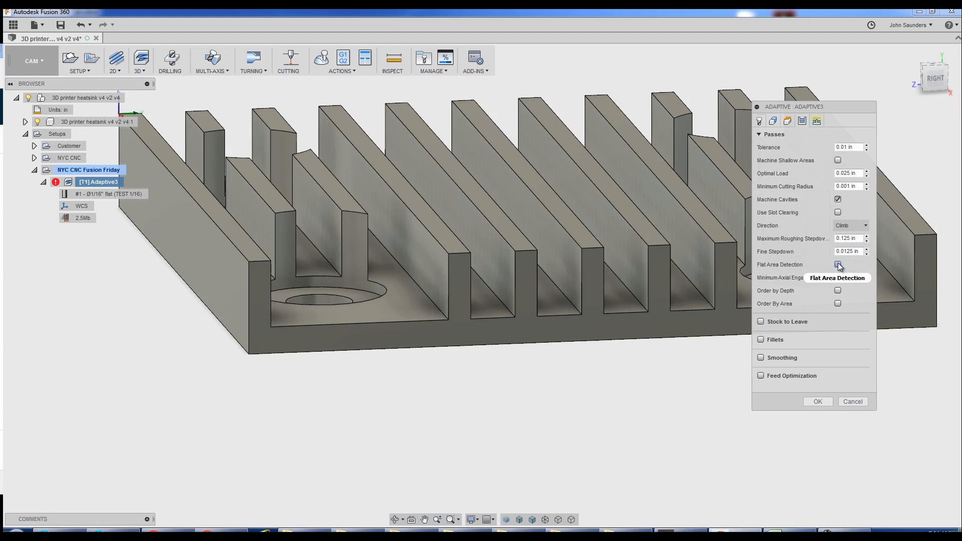
pyautogui.click(817, 401)
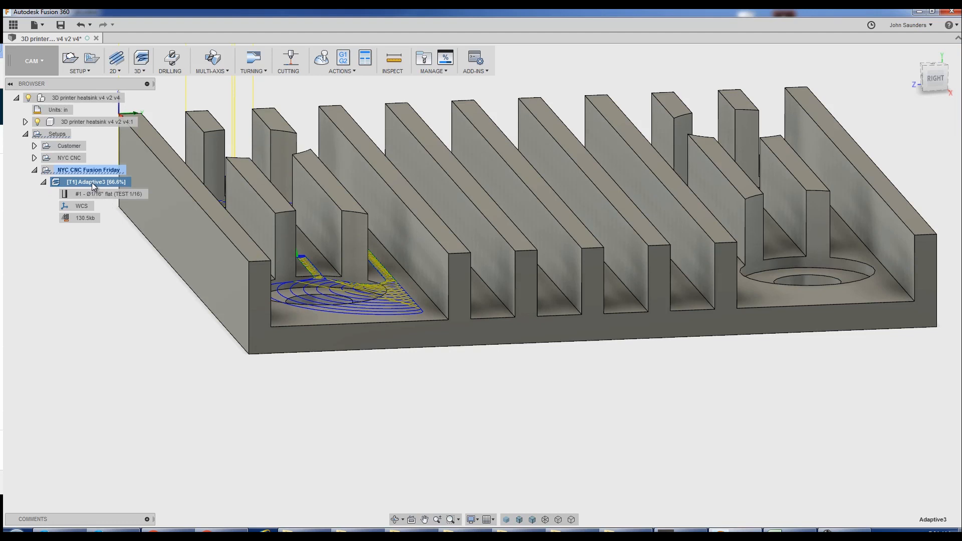
pyautogui.doubleClick(95, 182)
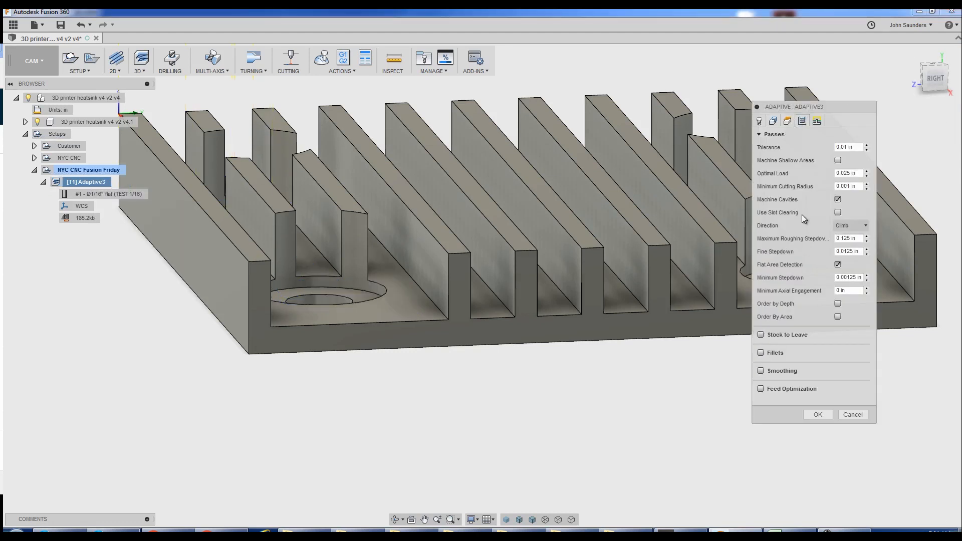
pyautogui.click(838, 264)
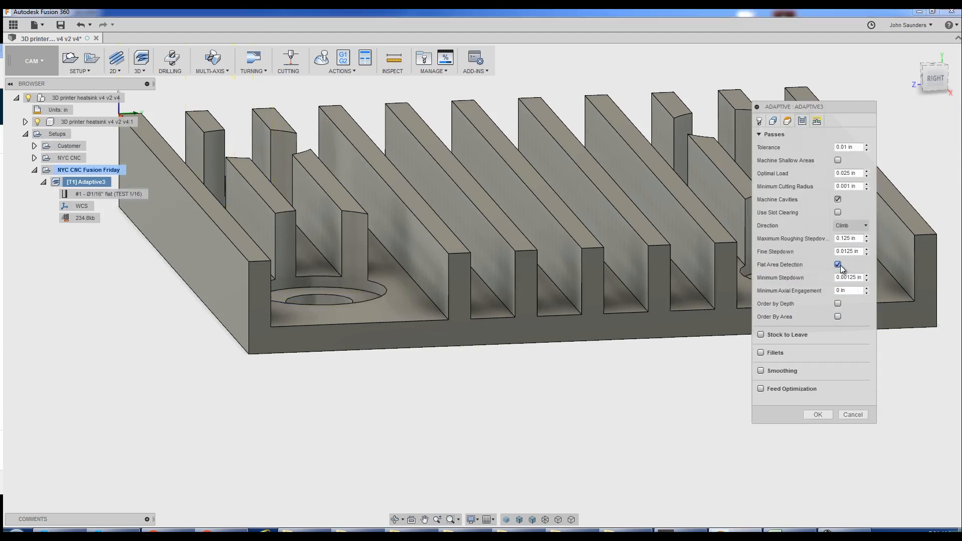
pyautogui.rightClick(849, 250)
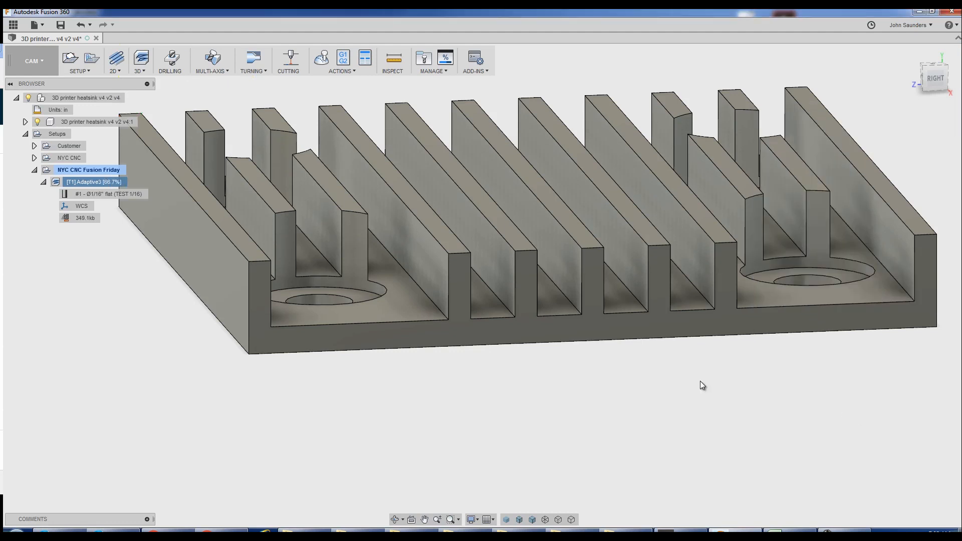
pyautogui.rightClick(92, 181)
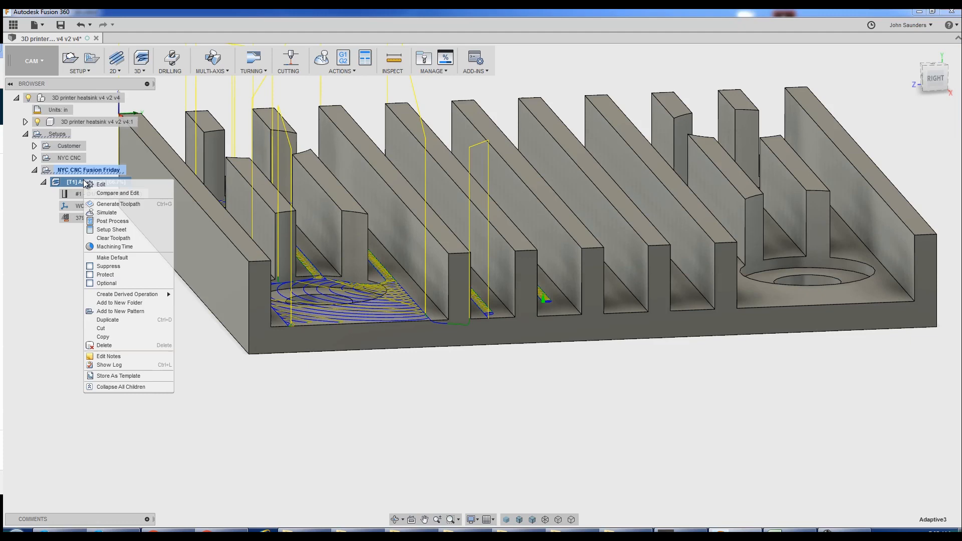
# In Compare and Edit, filter for 'flat', set Flat Area Detection to Yes and regenerate Adaptive3
pyautogui.click(117, 192)
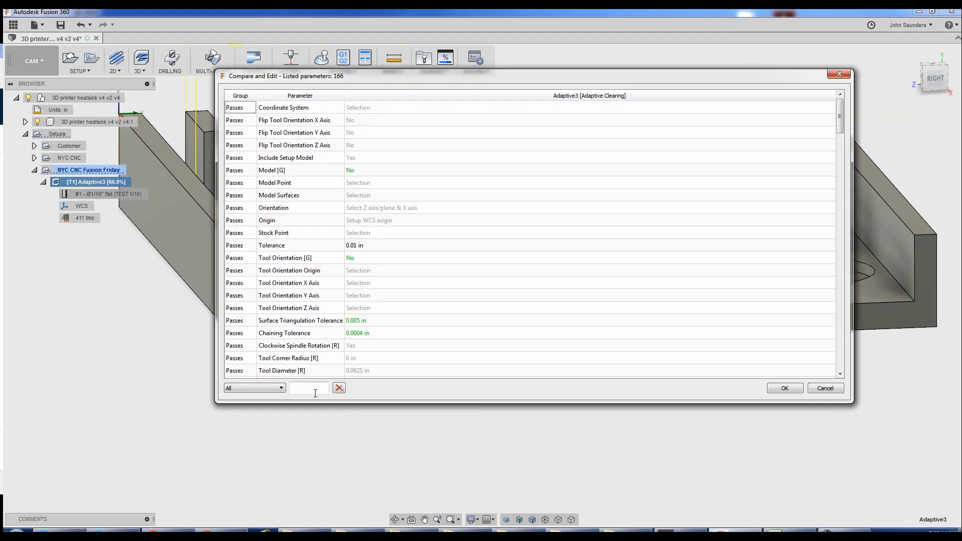
pyautogui.write('flat')
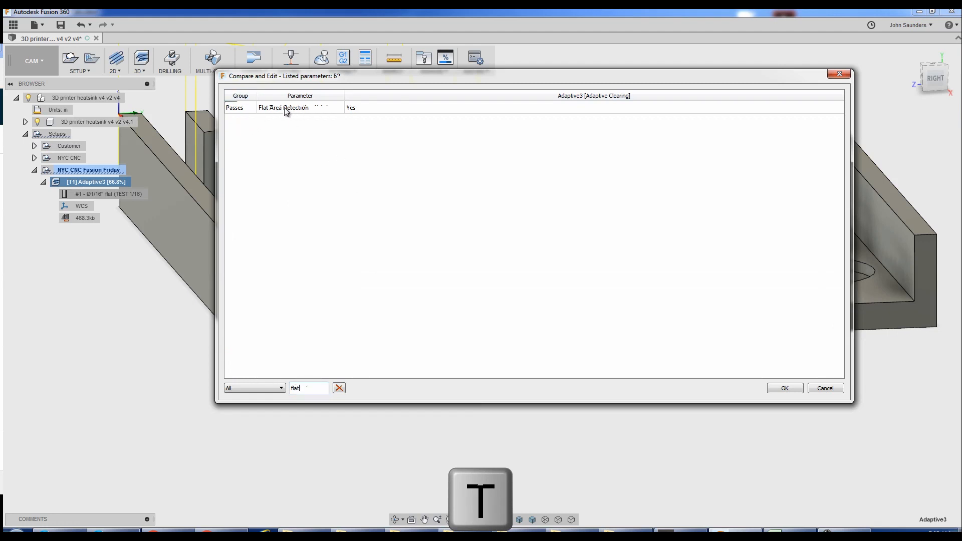
pyautogui.rightClick(351, 108)
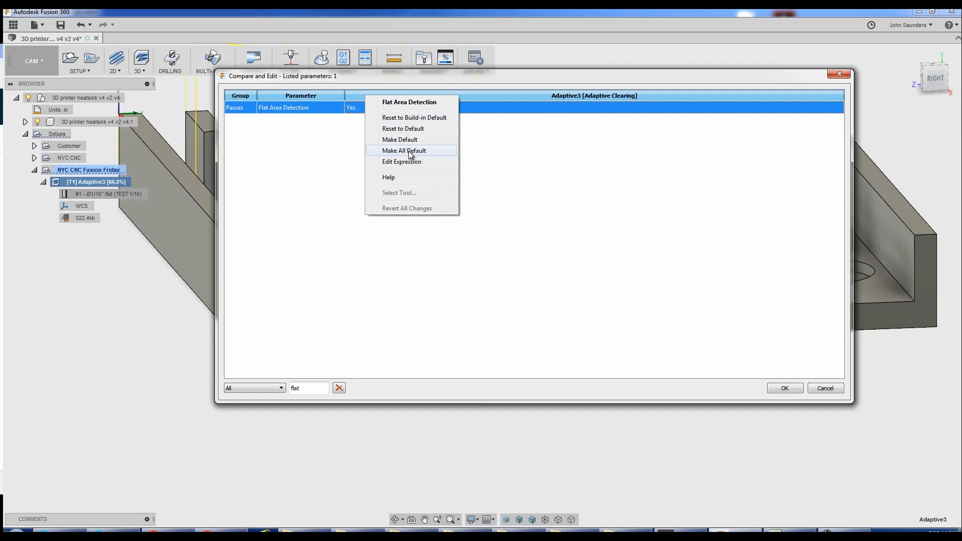
pyautogui.click(403, 151)
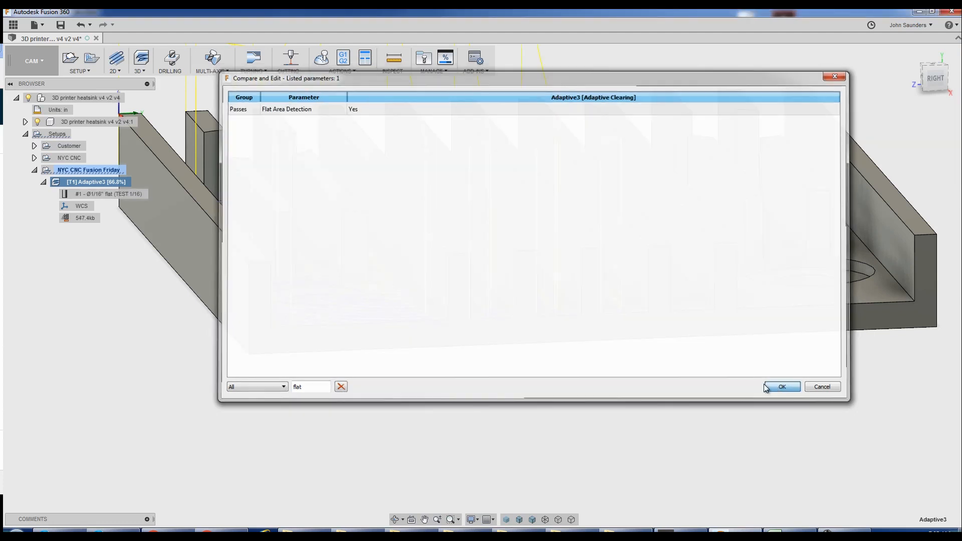
pyautogui.click(781, 386)
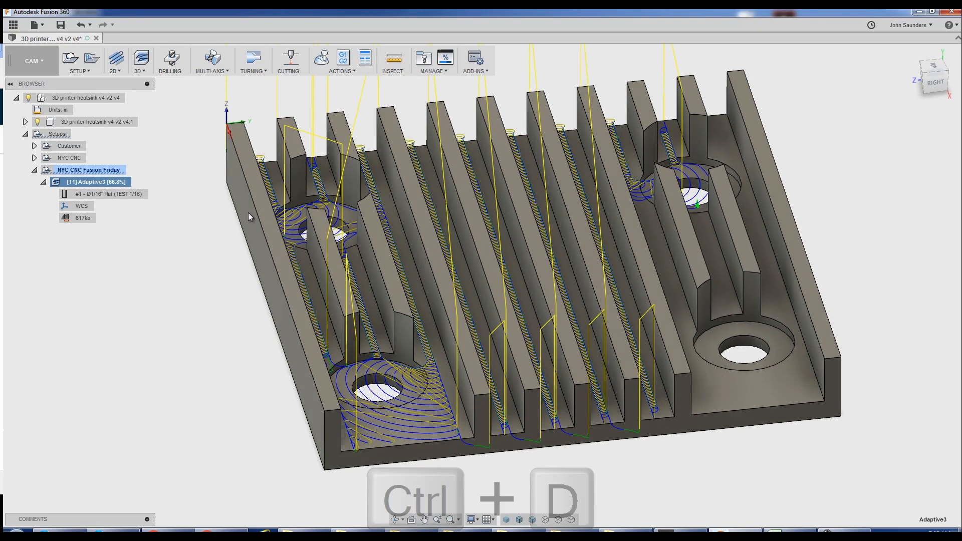
# Duplicate Adaptive3 as Adaptive3 (2) with a 0.002 in tolerance and generate its toolpath
pyautogui.press('ctrl+d')
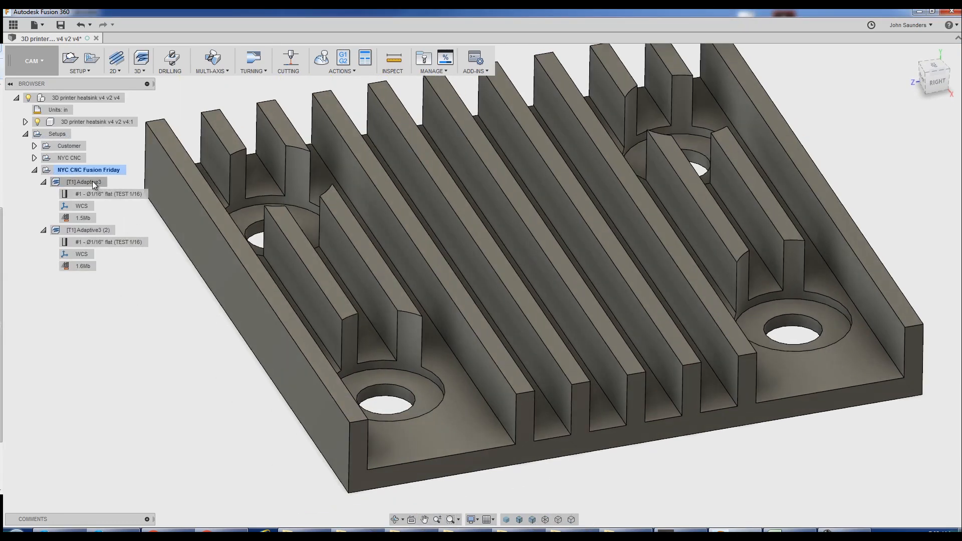
pyautogui.rightClick(85, 181)
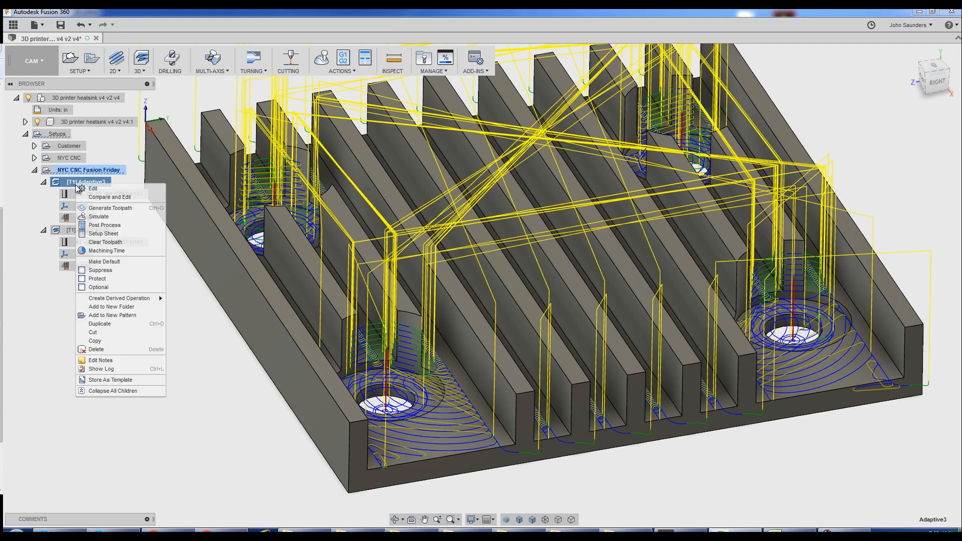
pyautogui.click(100, 323)
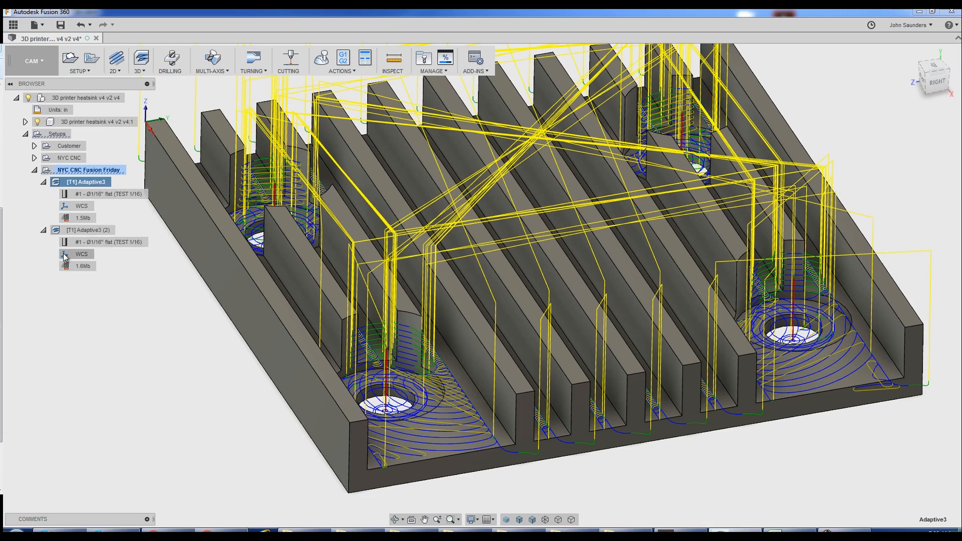
pyautogui.click(86, 230)
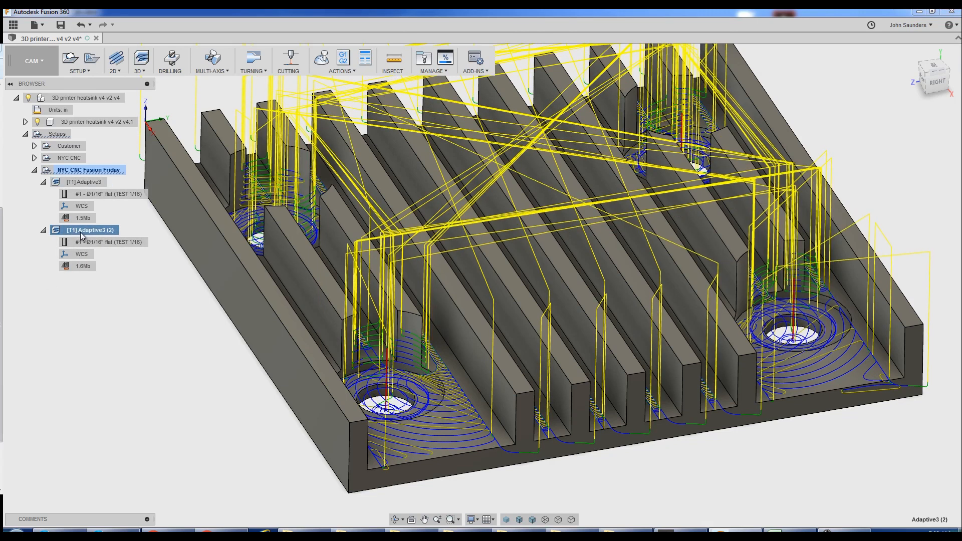
pyautogui.doubleClick(102, 230)
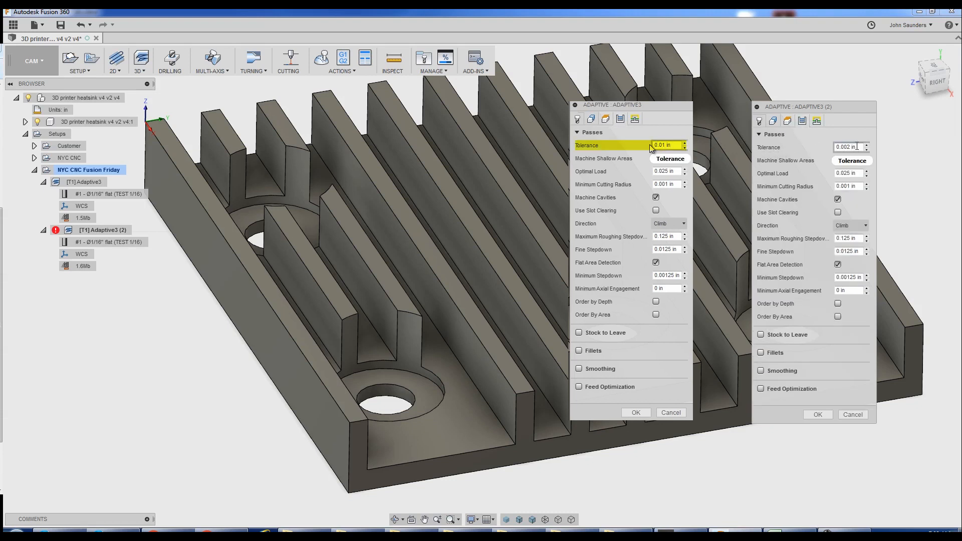
pyautogui.moveTo(849, 147)
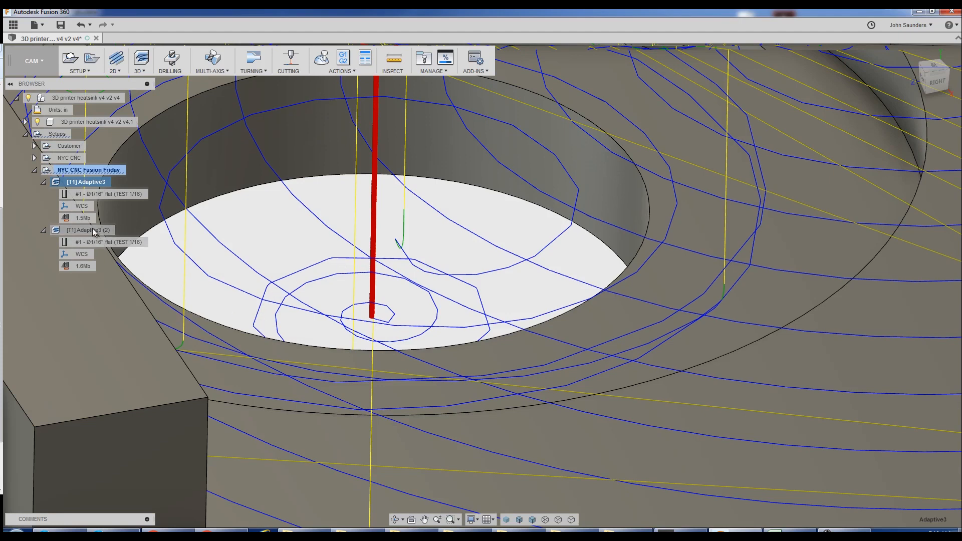
pyautogui.click(87, 230)
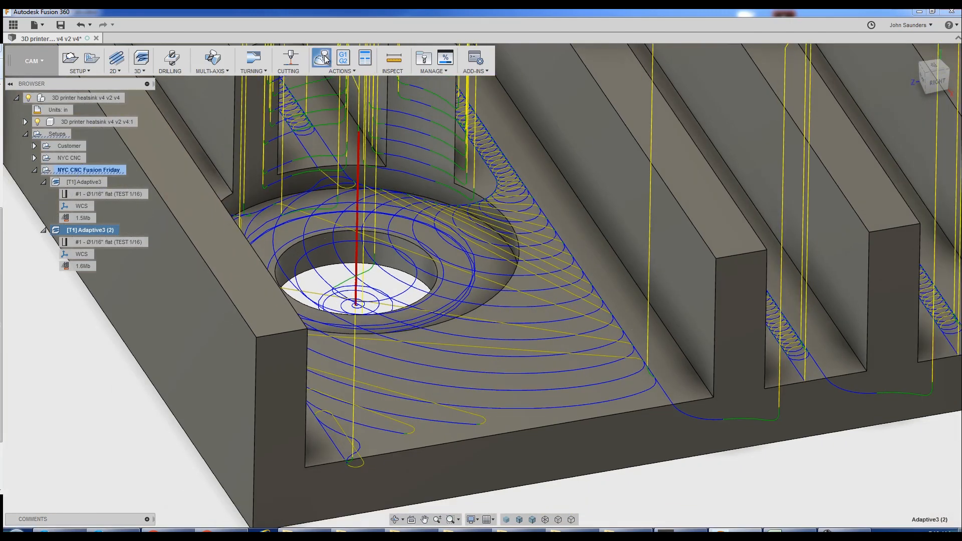
pyautogui.click(321, 58)
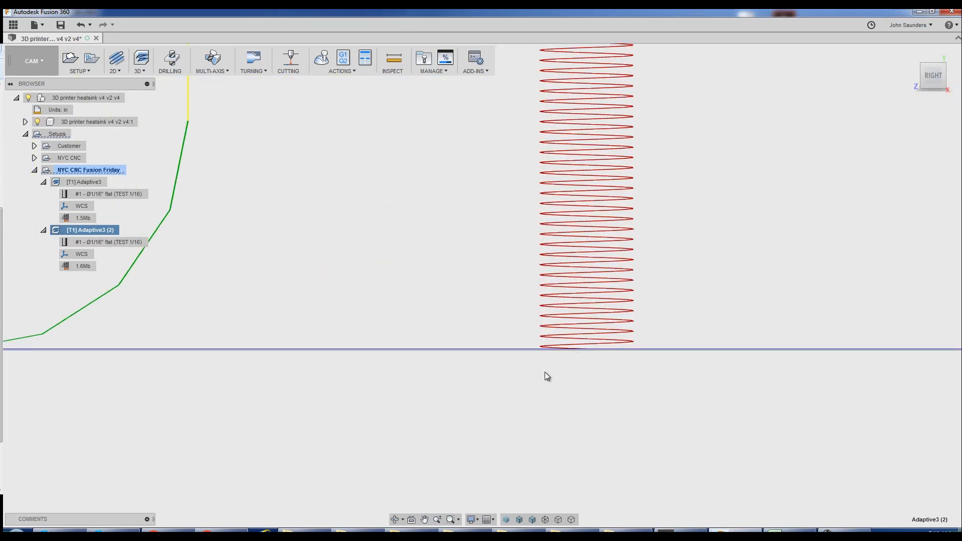
pyautogui.moveTo(300, 354)
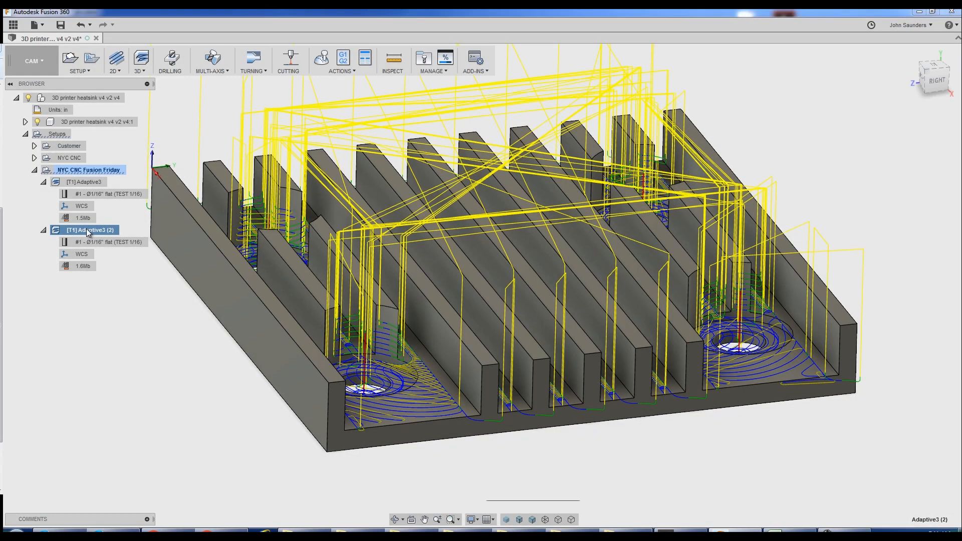
# Give Adaptive3 (2) a -0.001 in bottom height offset and a revised helical ramp diameter
pyautogui.doubleClick(86, 230)
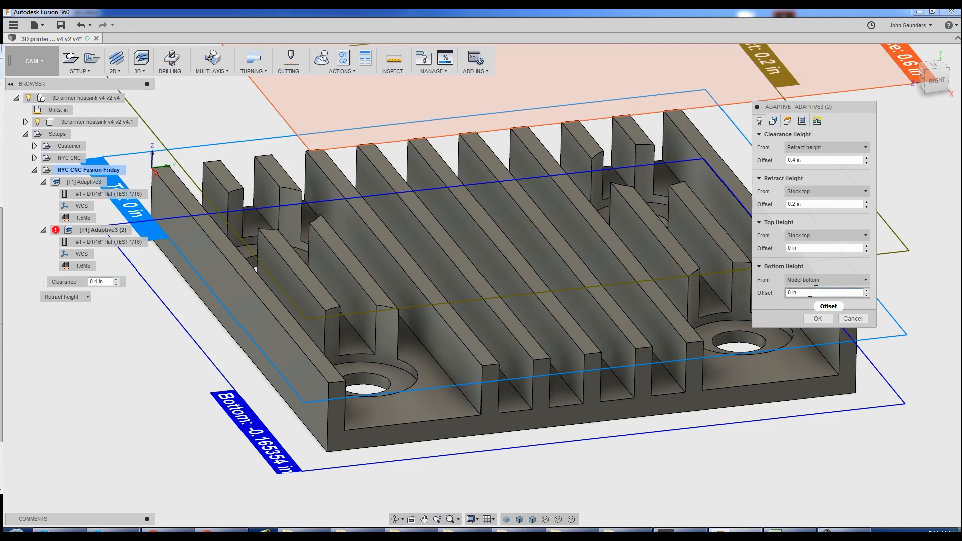
pyautogui.write('.001')
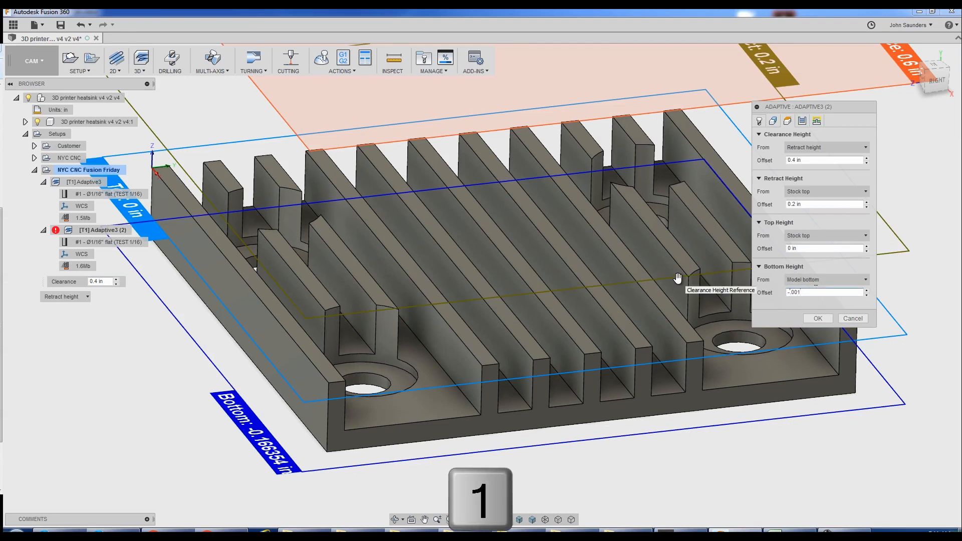
pyautogui.click(817, 318)
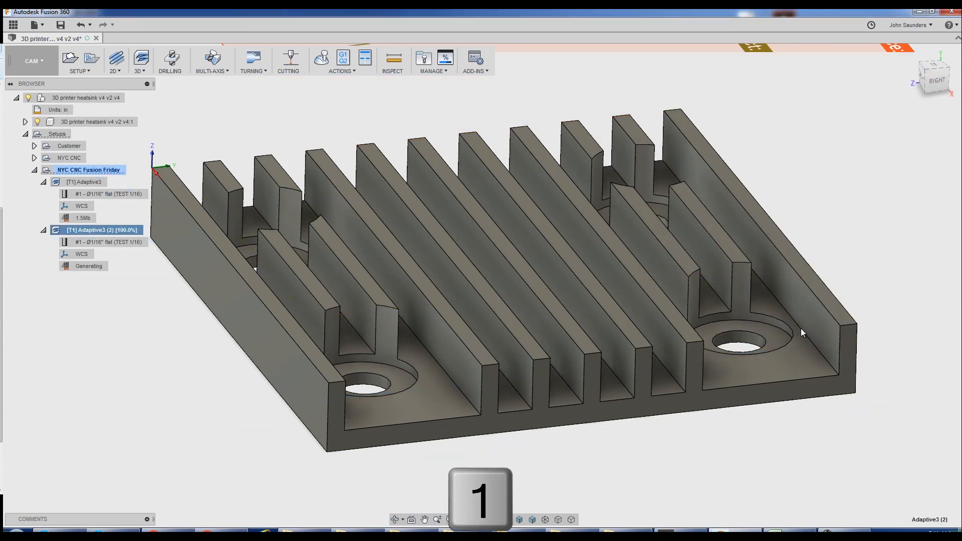
pyautogui.doubleClick(99, 230)
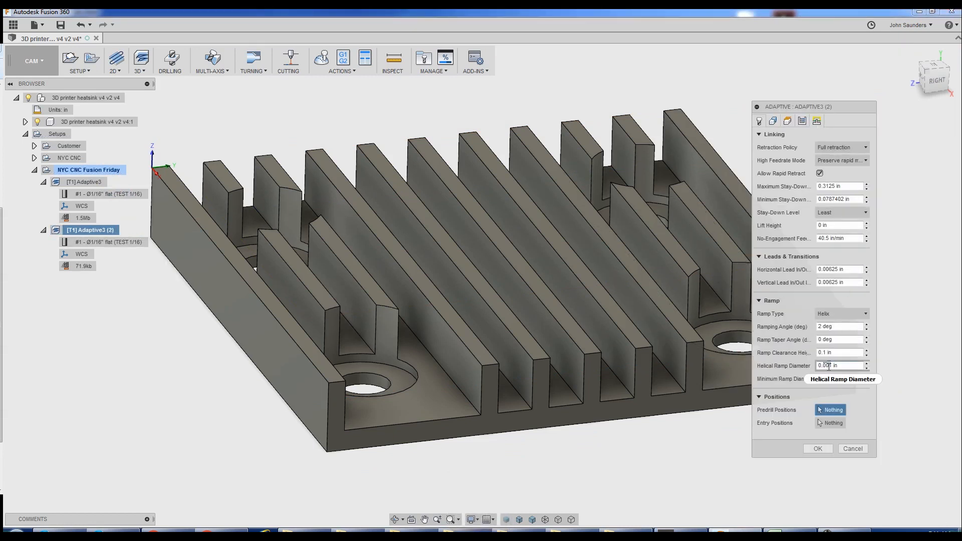
pyautogui.press('Backspace')
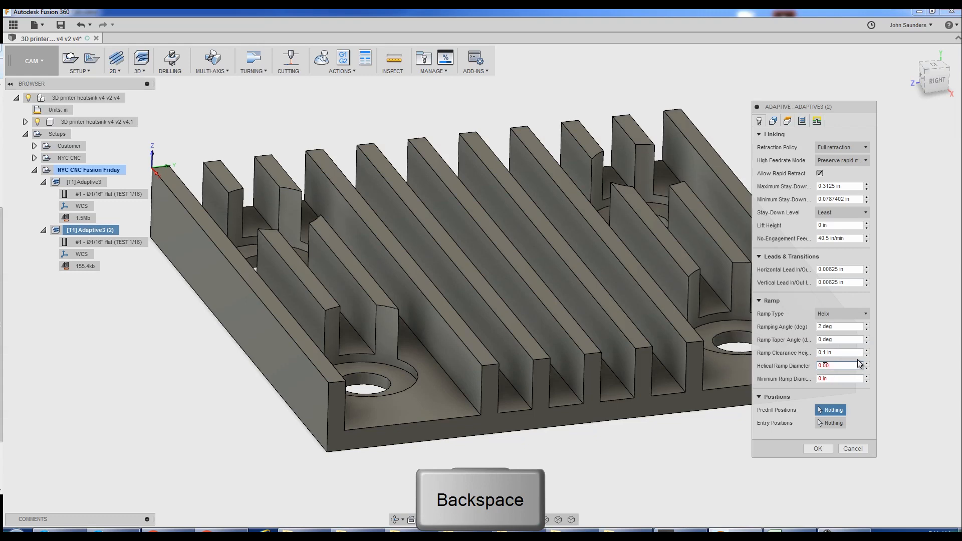
pyautogui.click(818, 448)
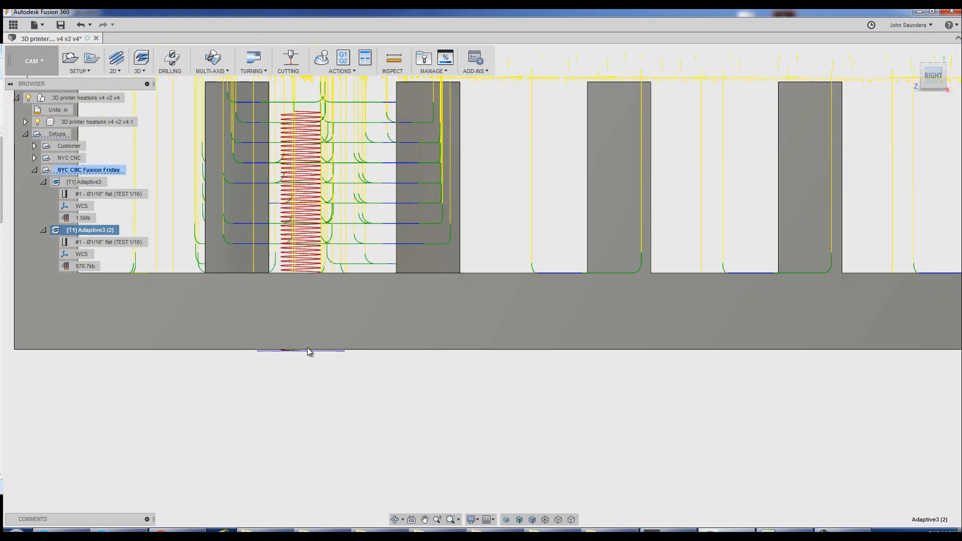
# Simulate the regenerated Adaptive3 (2) toolpath and close the simulation
pyautogui.click(321, 59)
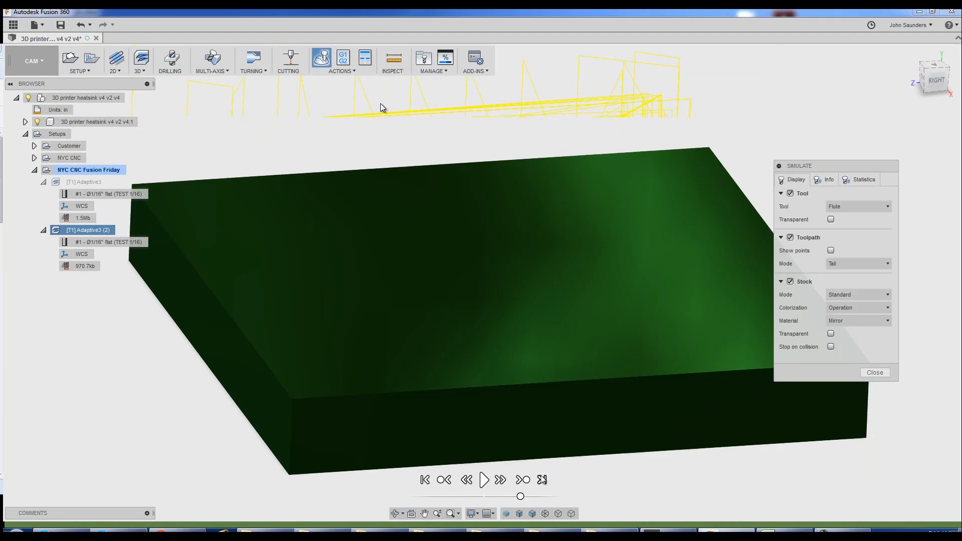
pyautogui.click(484, 479)
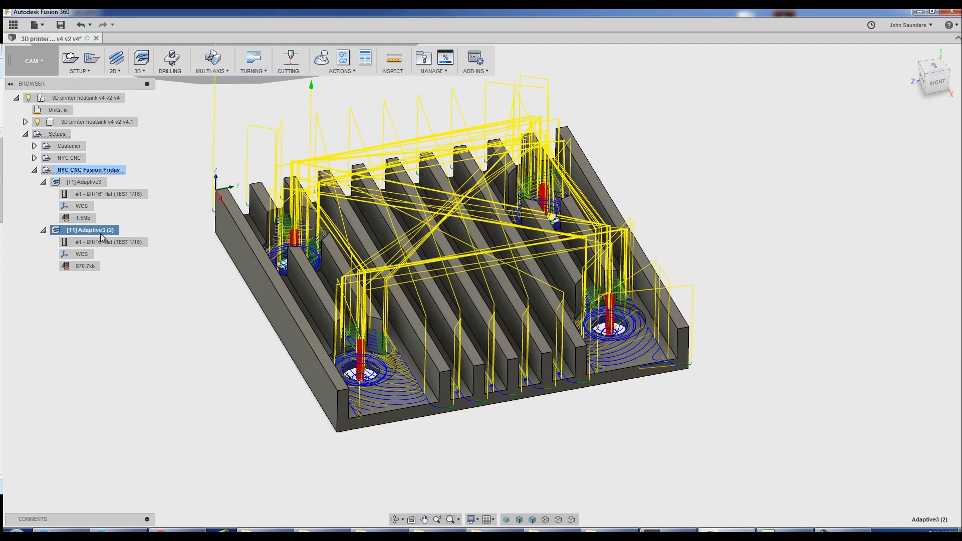
# Set Adaptive3 (2) to leave 0.005 in radial stock and 0 axial stock
pyautogui.doubleClick(91, 229)
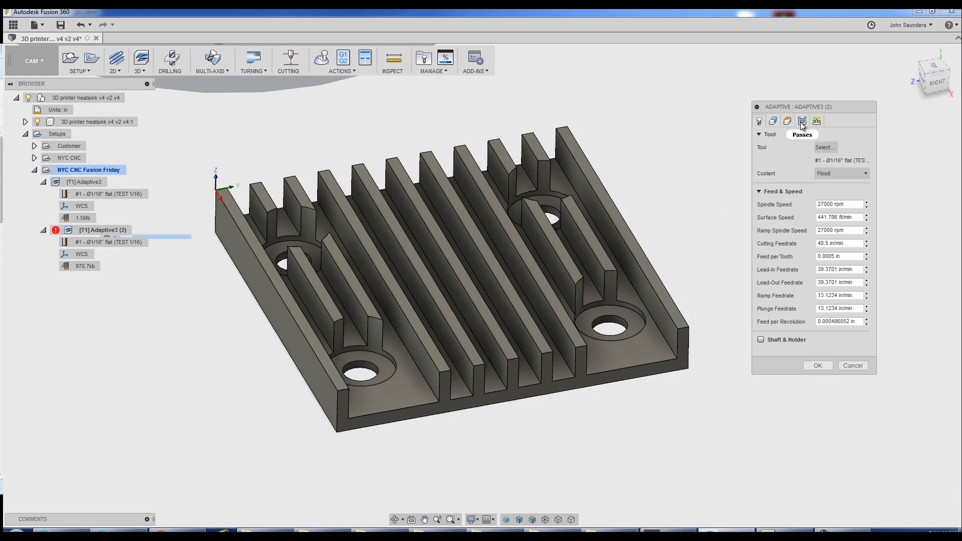
pyautogui.click(802, 120)
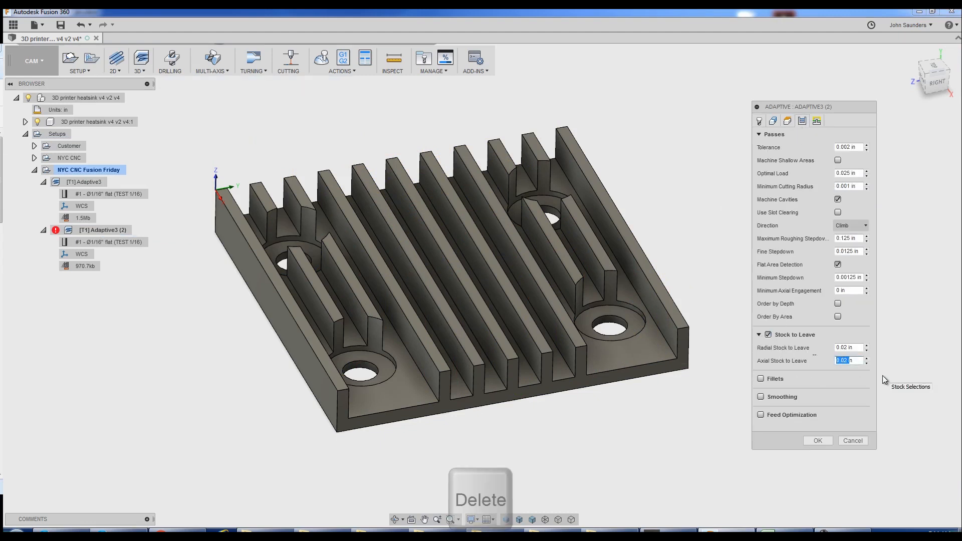
pyautogui.write('0')
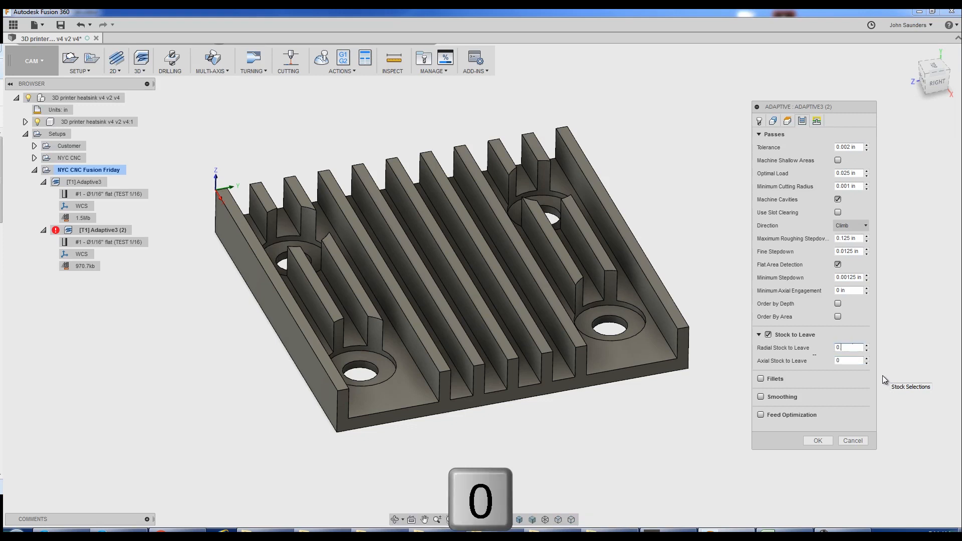
pyautogui.write('0.005')
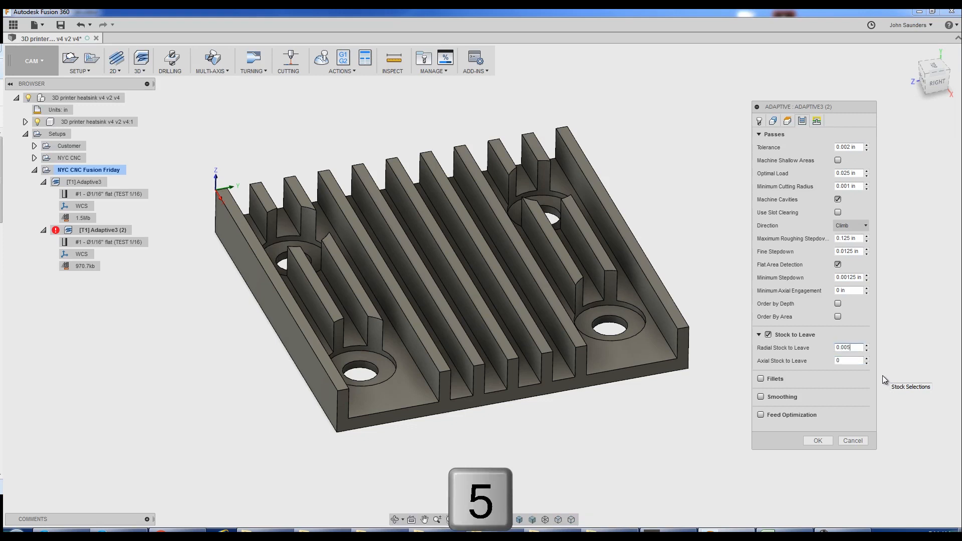
pyautogui.click(817, 441)
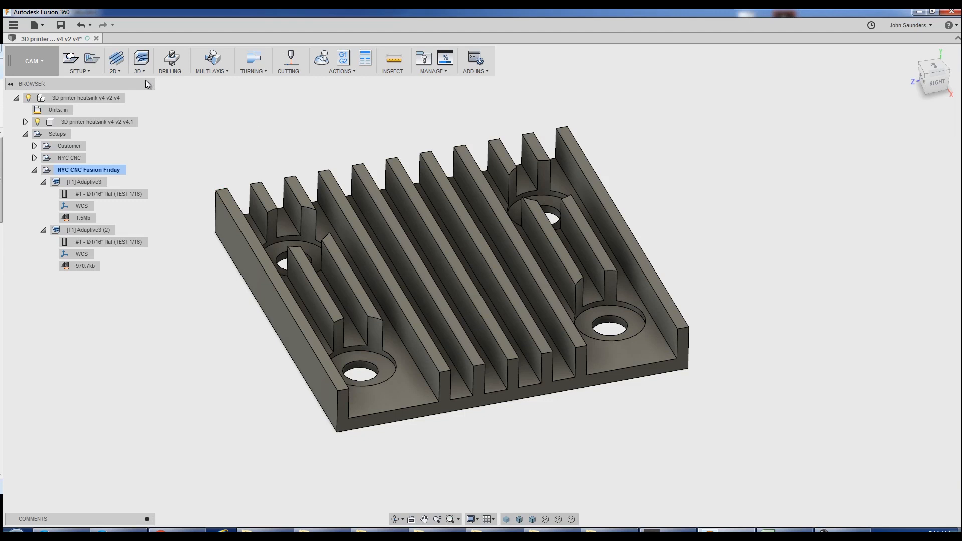
pyautogui.click(114, 61)
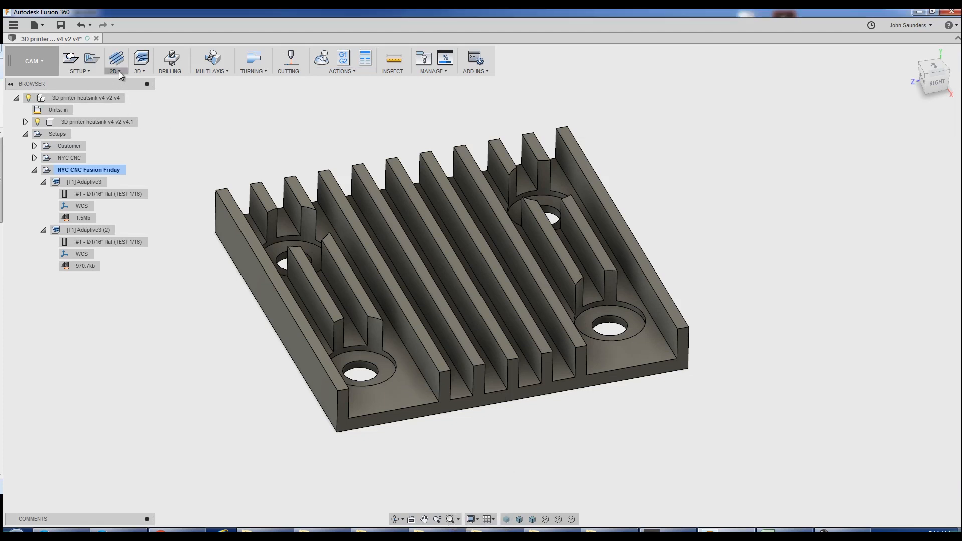
pyautogui.click(115, 58)
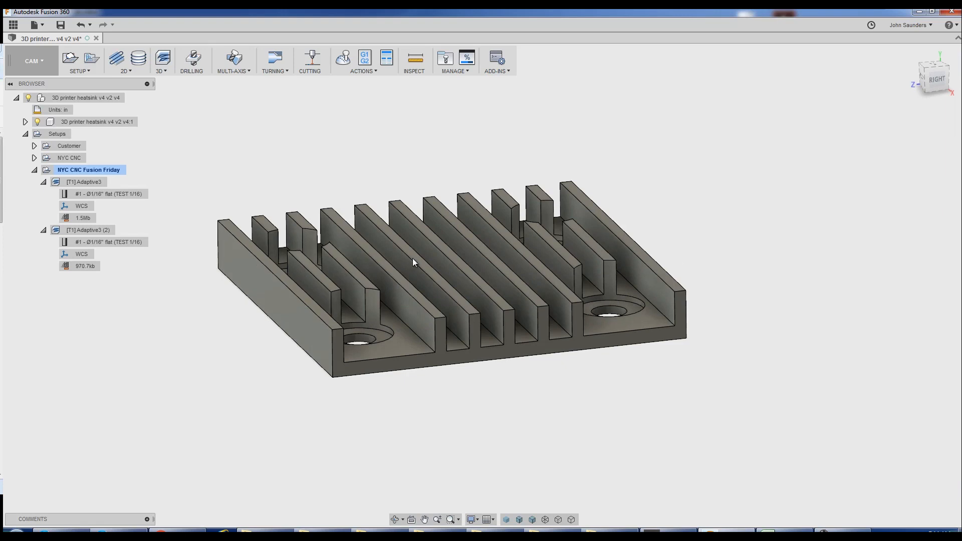
pyautogui.moveTo(397, 254)
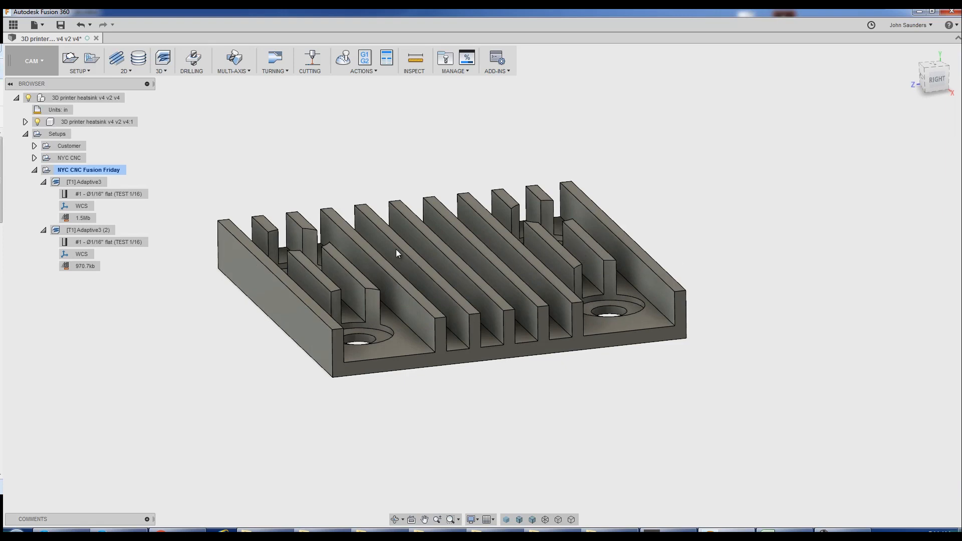